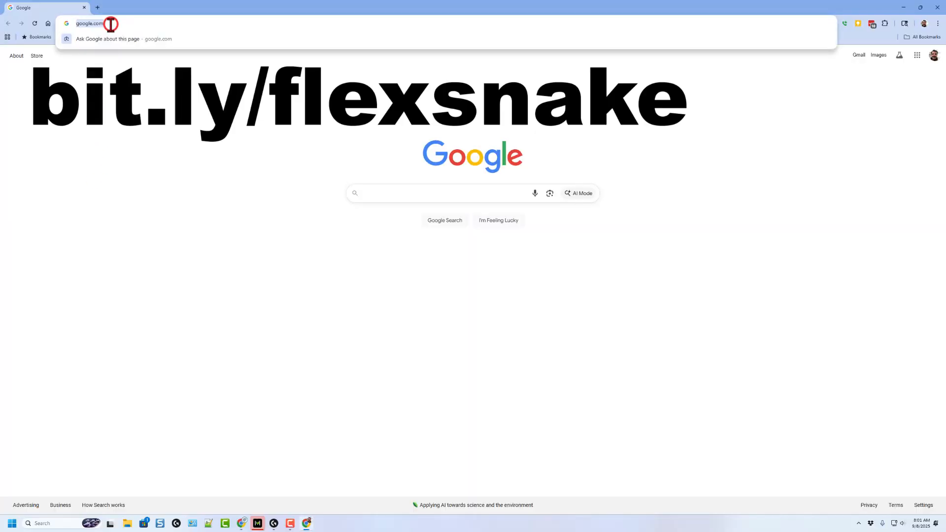
Open bit.ly/flexsnake, react with WOW, and make an editable Copy and Tinker.
text(bit.ly/flexsnake)
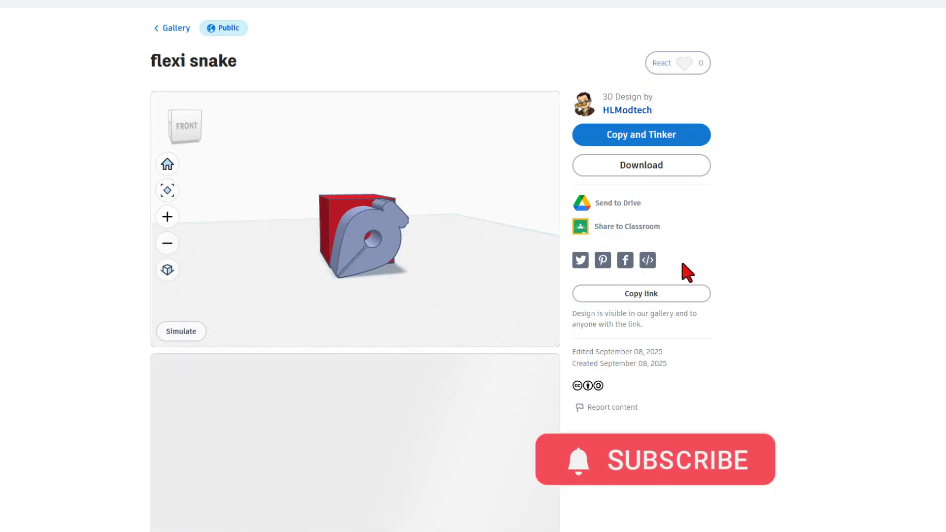
click(677, 63)
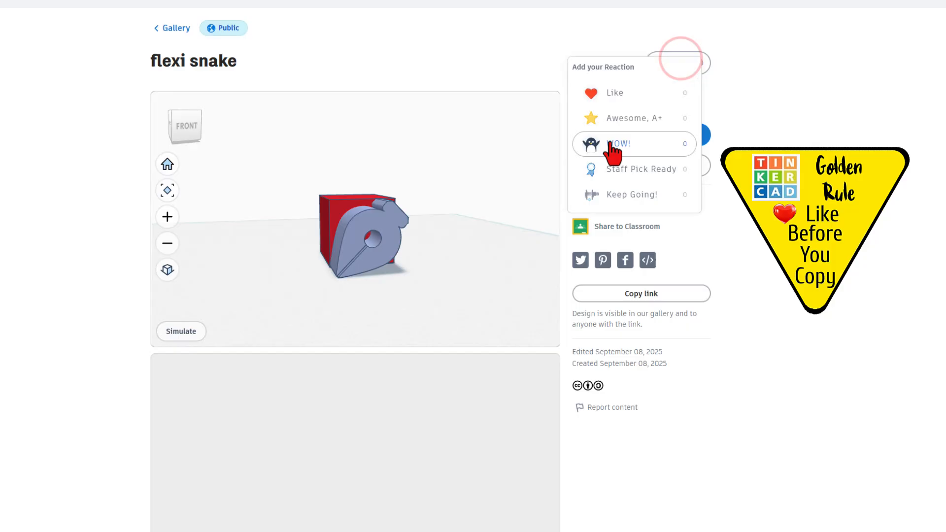
click(618, 143)
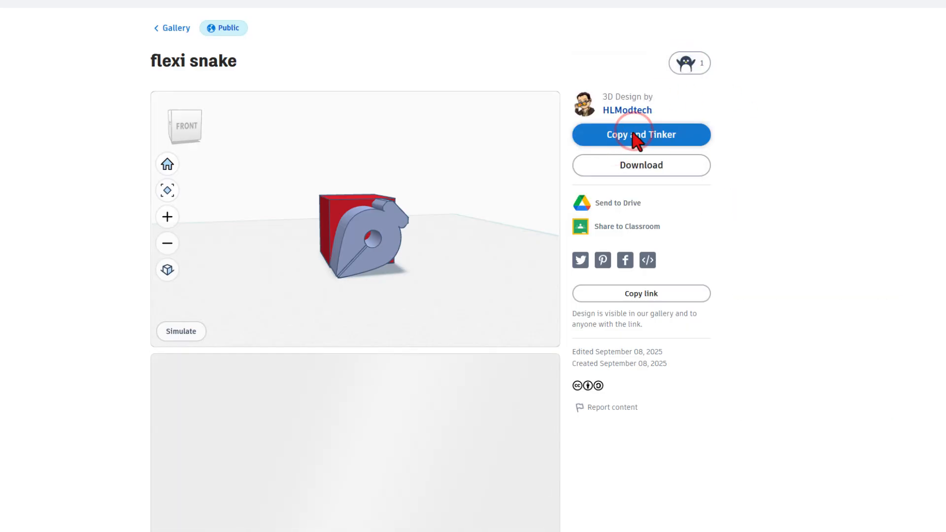
click(641, 134)
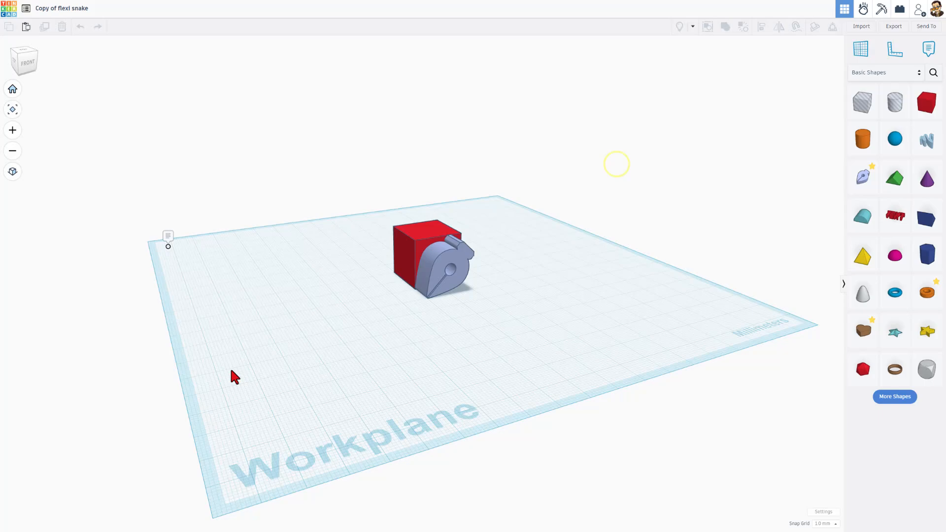
Add and finish a sketch shape, then move the red box aside and back behind the segment.
drag(234, 377, 167, 406)
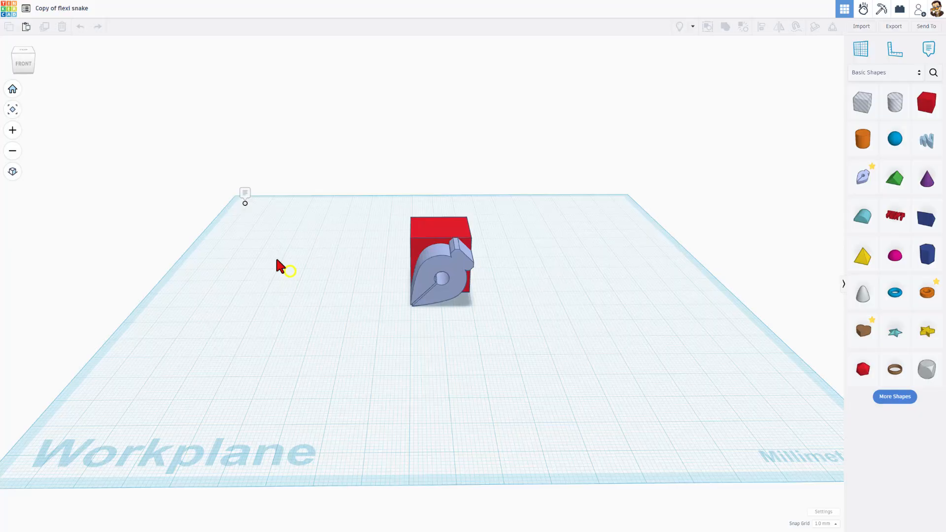
click(863, 177)
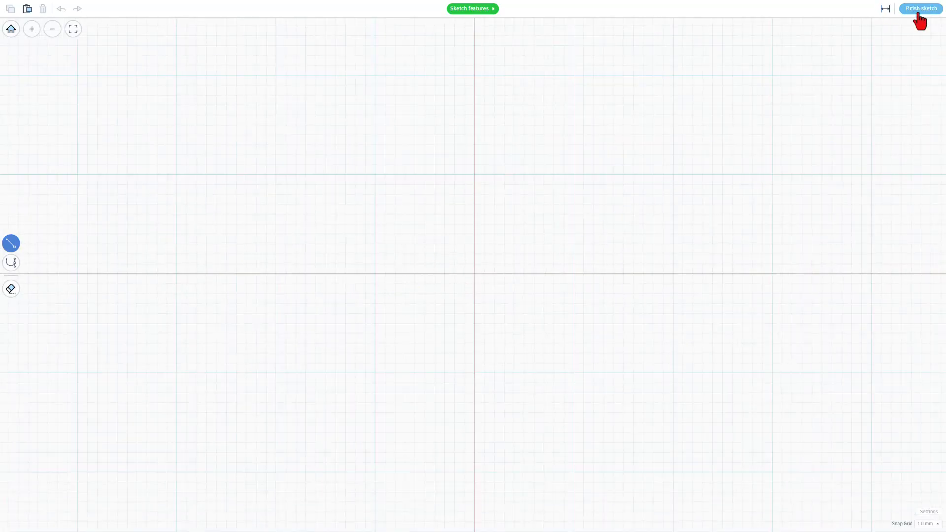
click(920, 9)
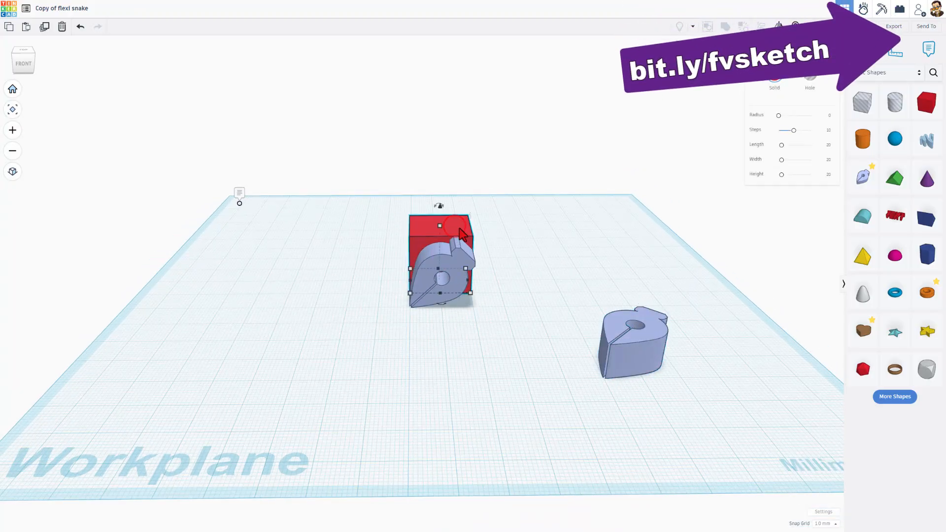
drag(441, 260, 217, 260)
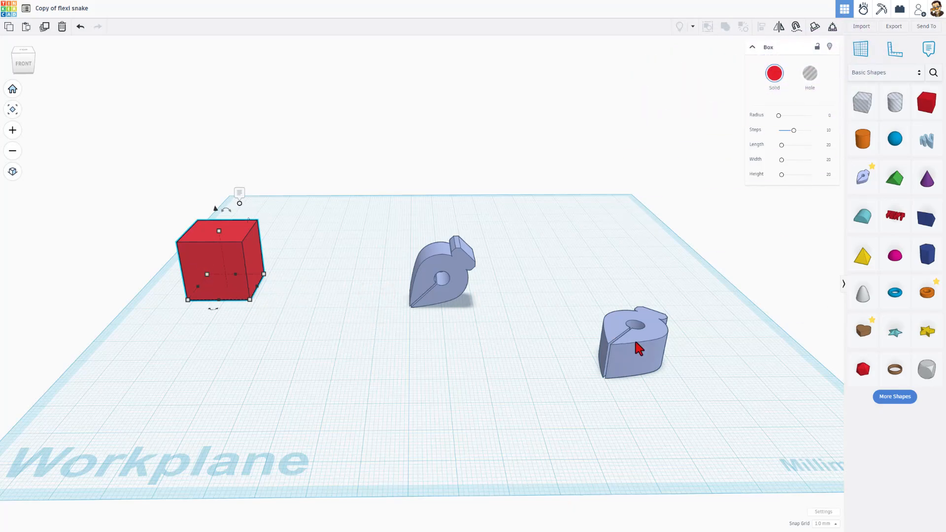
click(443, 271)
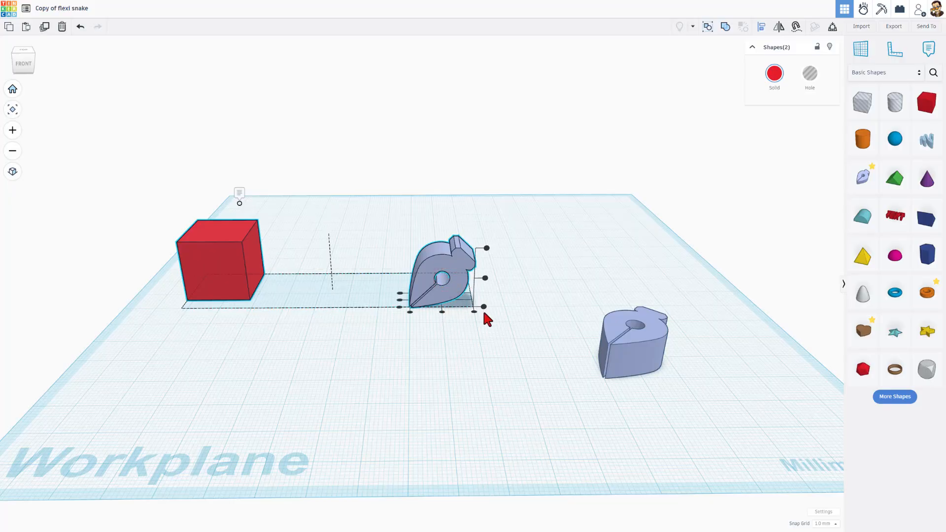
drag(218, 260, 435, 265)
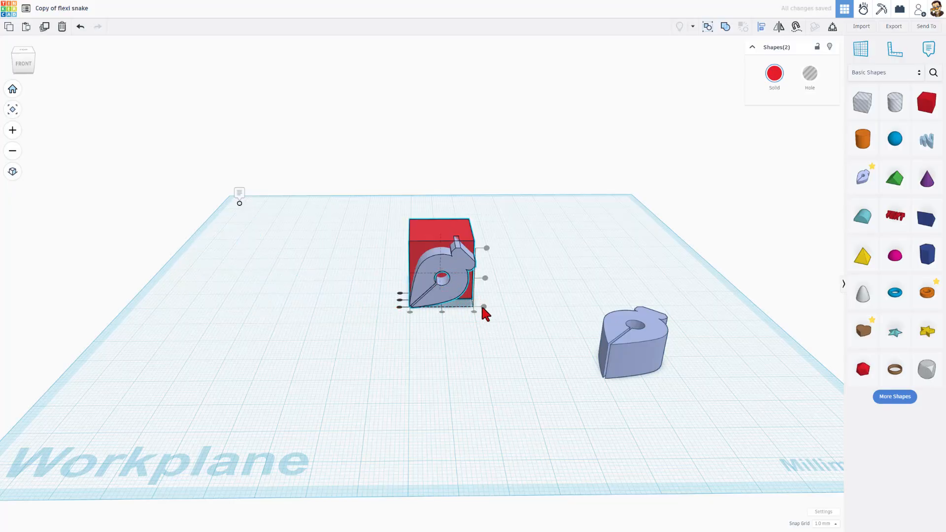
drag(441, 265, 205, 260)
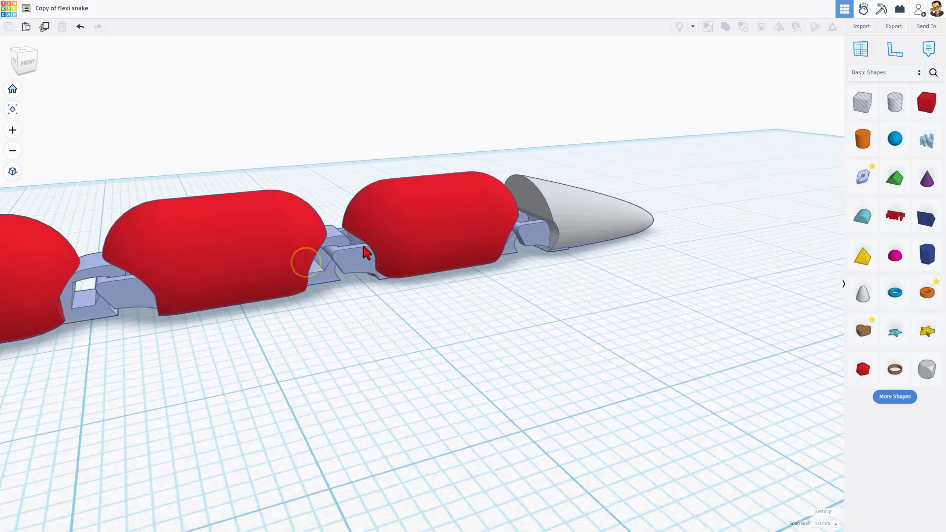
Orbit around the finished snake of red rounded segments with its white head.
drag(362, 251, 296, 287)
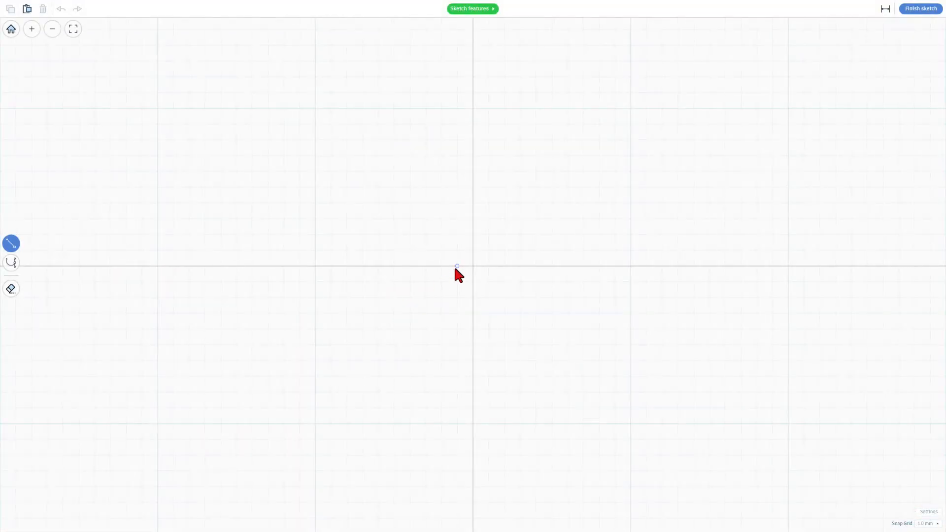
mouse_move(464, 269)
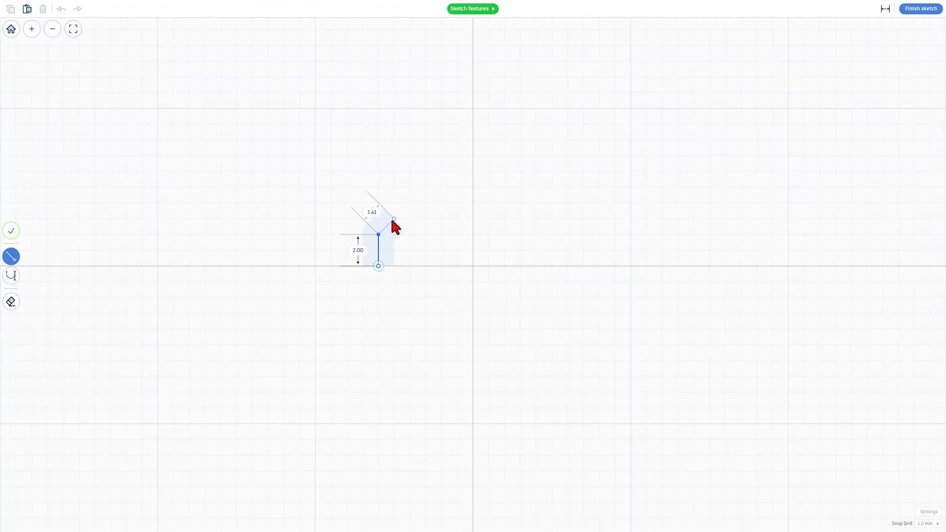
Draw the closed link profile outline and smooth its right end and inner corner points.
click(393, 218)
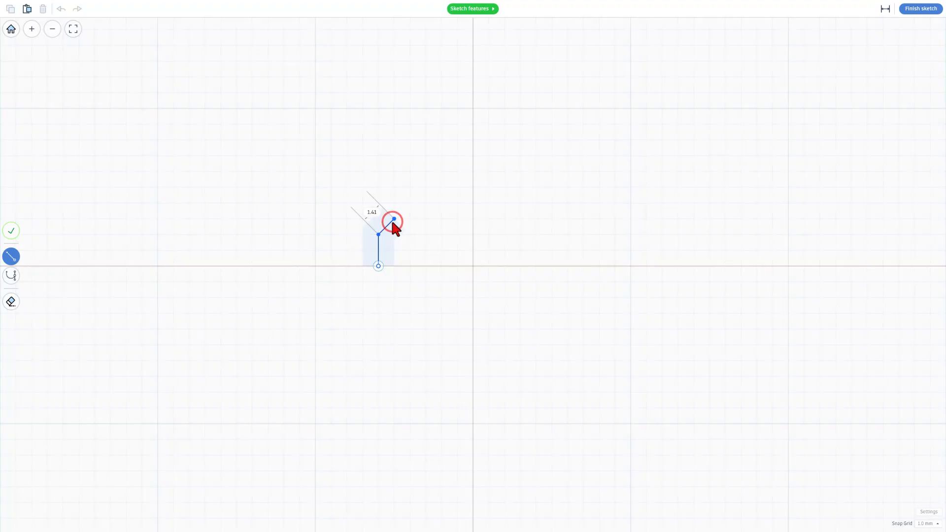
drag(394, 219, 457, 219)
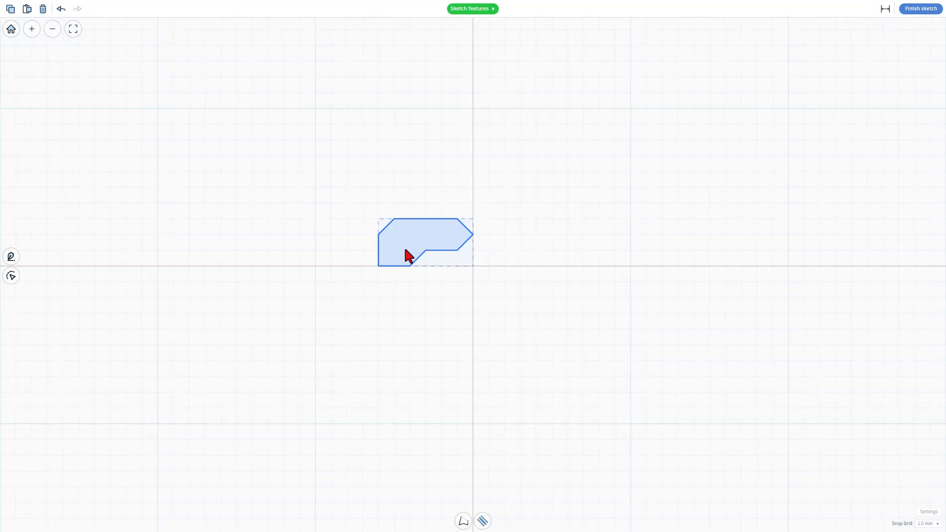
click(410, 243)
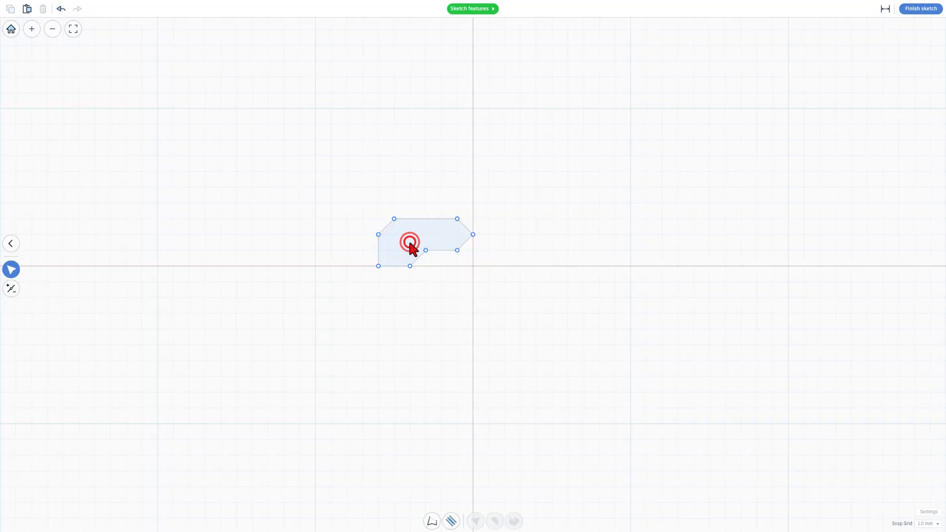
click(411, 244)
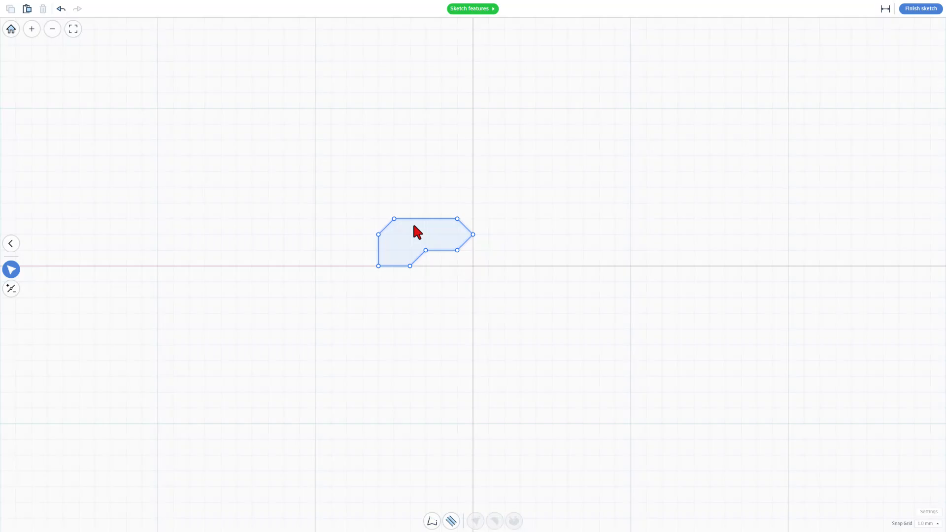
key(2)
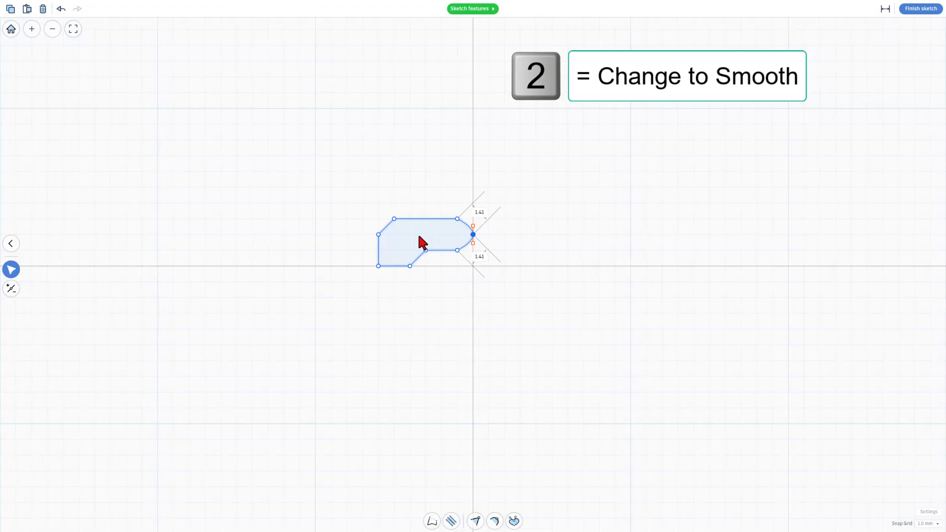
key(2)
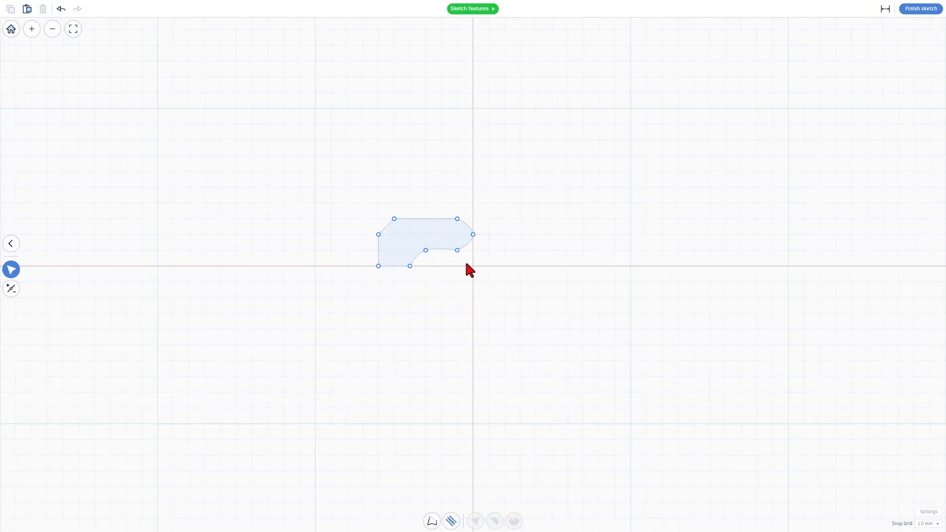
key(d)
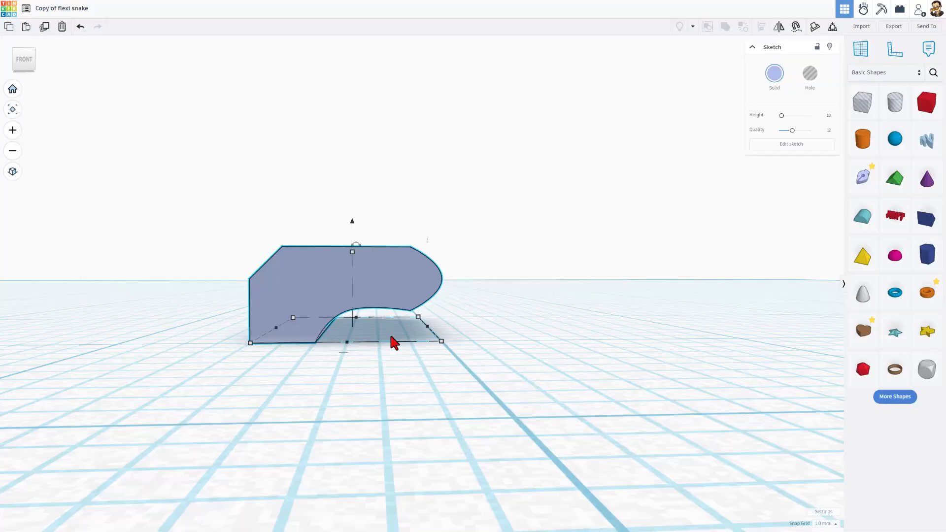
mouse_move(319, 284)
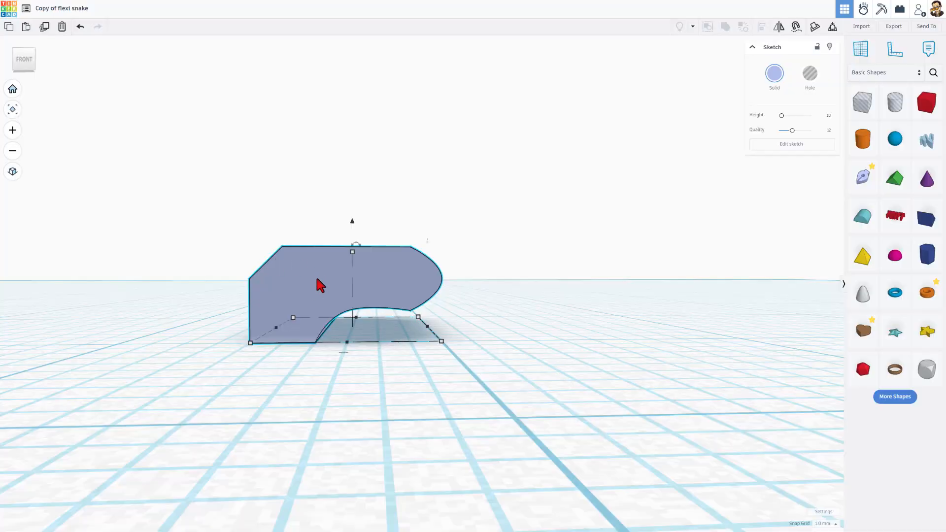
Reopen the link sketch, nudge the lower inner curve point up and left, and finish.
click(791, 143)
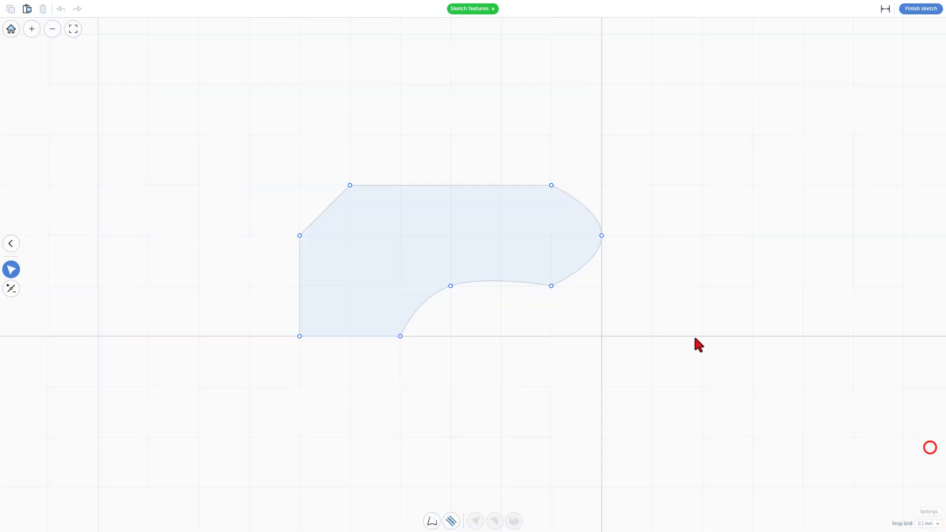
click(550, 286)
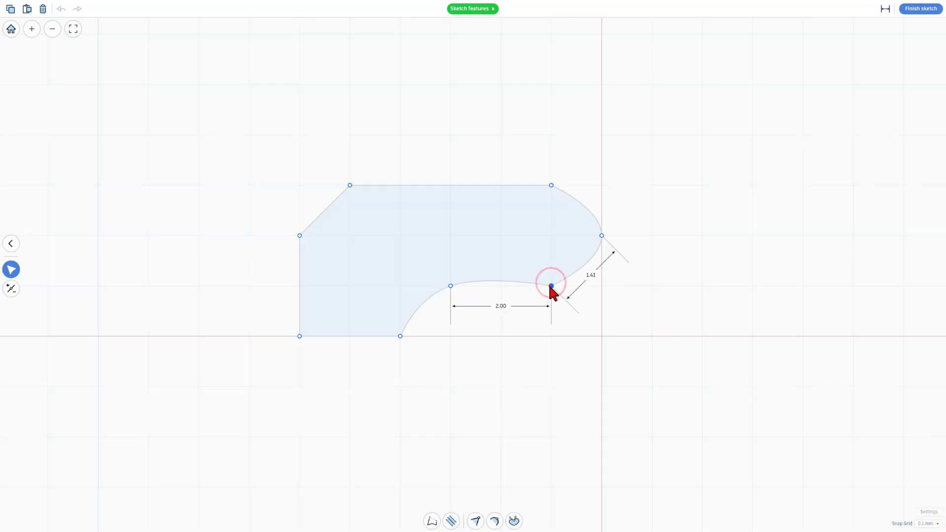
drag(551, 286, 546, 271)
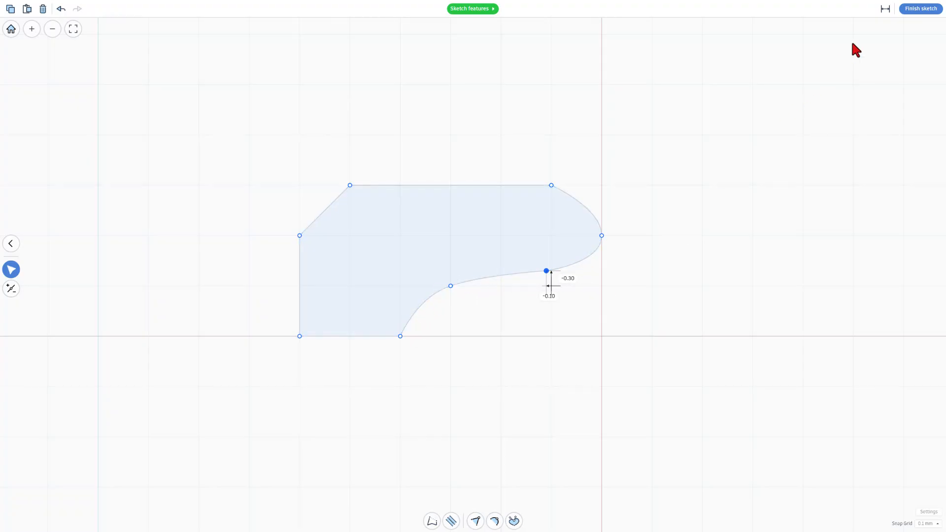
click(919, 8)
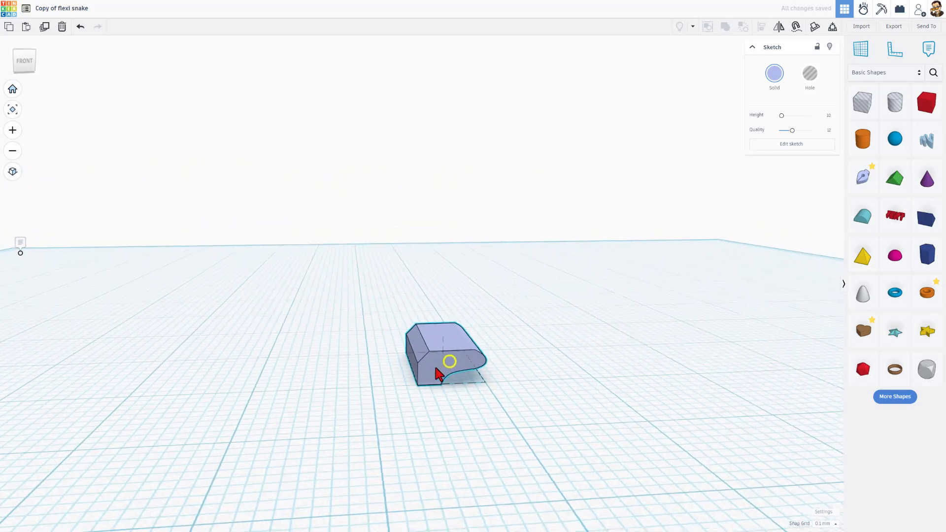
Duplicate the profile, mirror it with a negative width, and overlap it onto the brown profile.
key(ctrl+d)
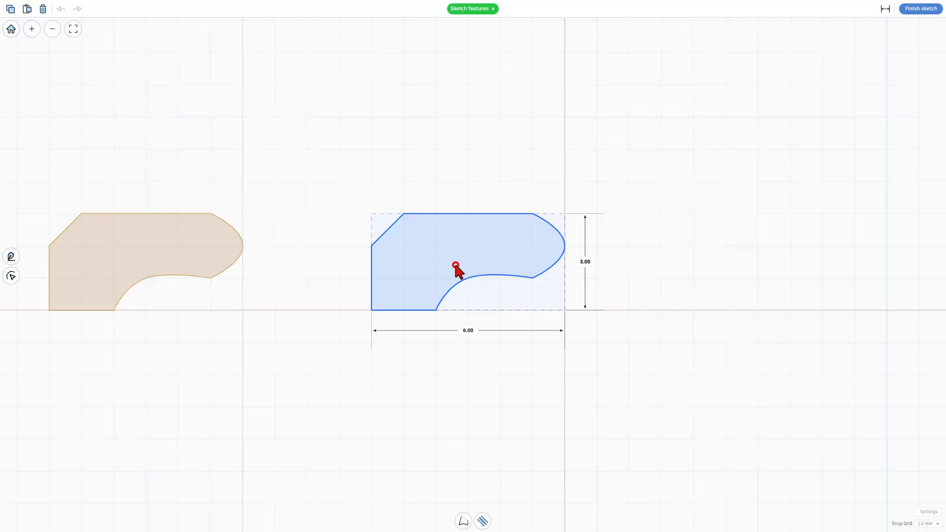
double_click(467, 330)
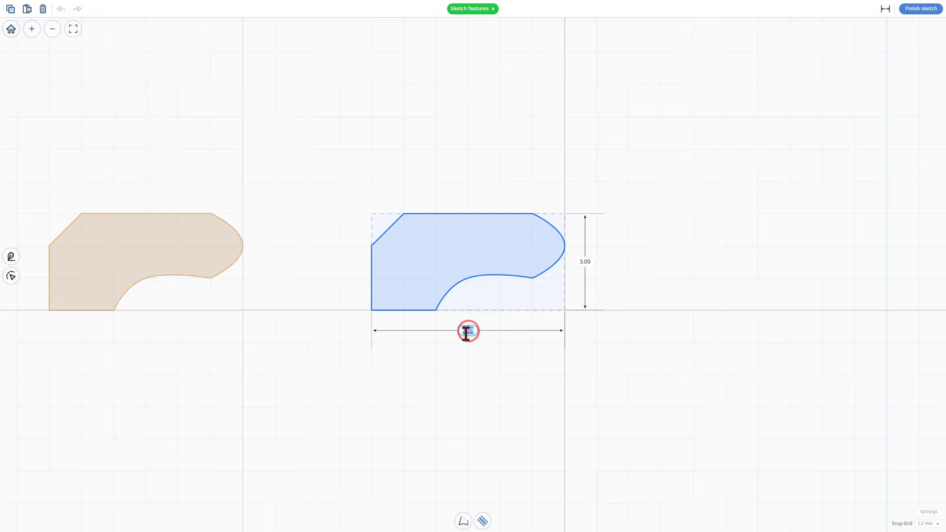
click(468, 330)
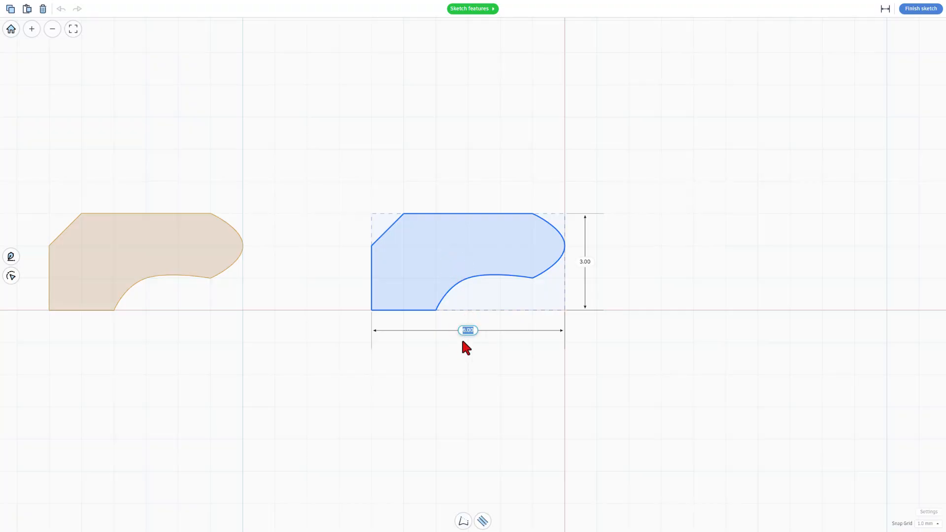
mouse_move(474, 344)
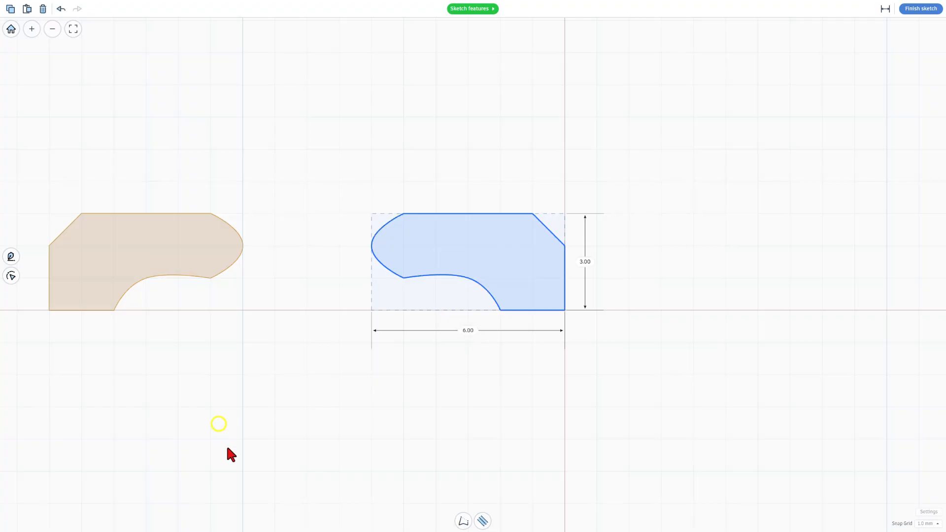
drag(468, 261, 292, 293)
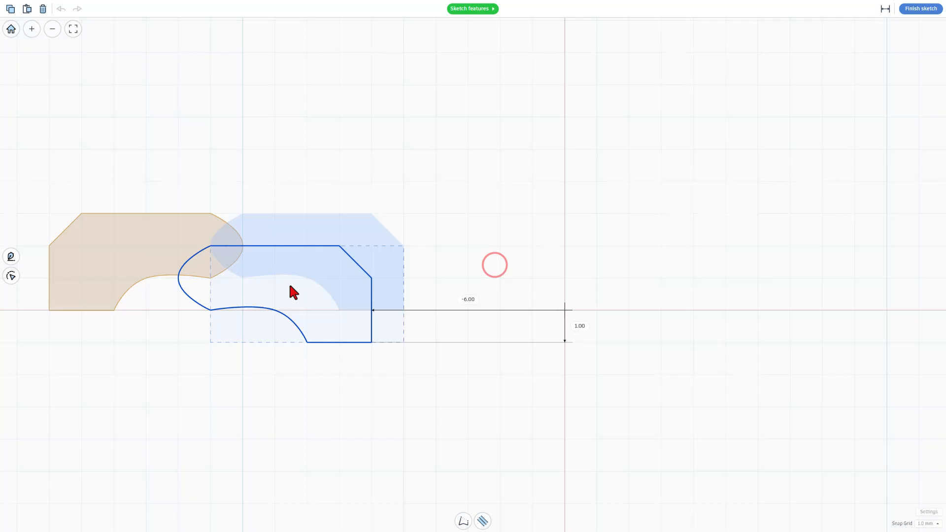
drag(292, 293, 265, 269)
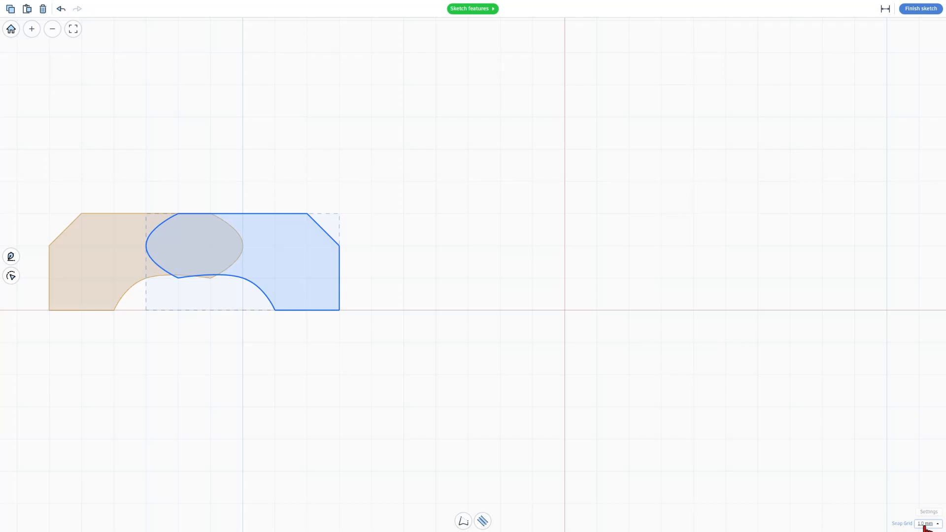
Set 0.1 mm snap, raise the blue profile's top edge, and nudge its right side left.
click(925, 523)
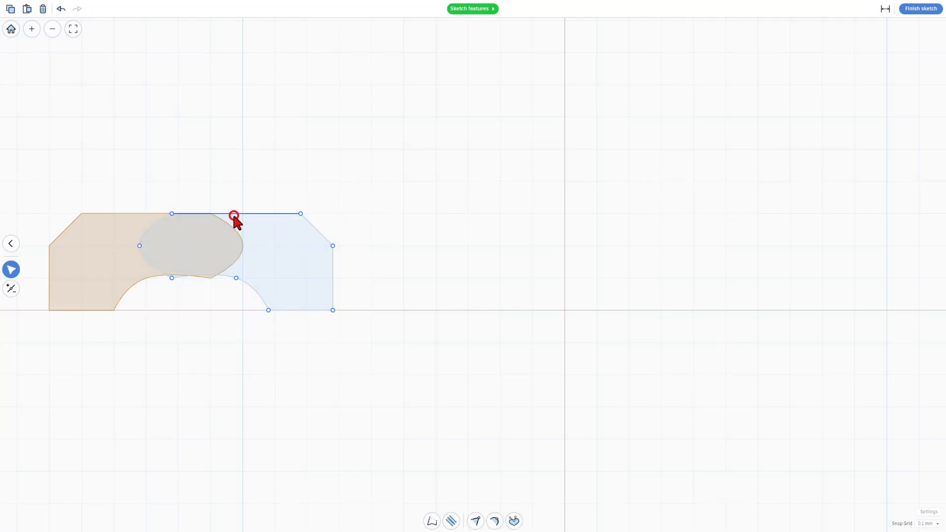
click(234, 216)
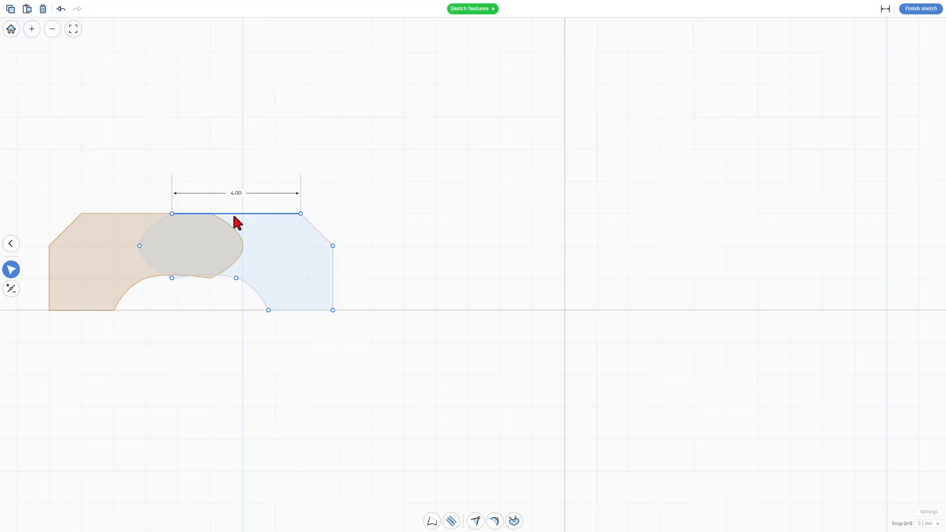
drag(235, 213, 235, 201)
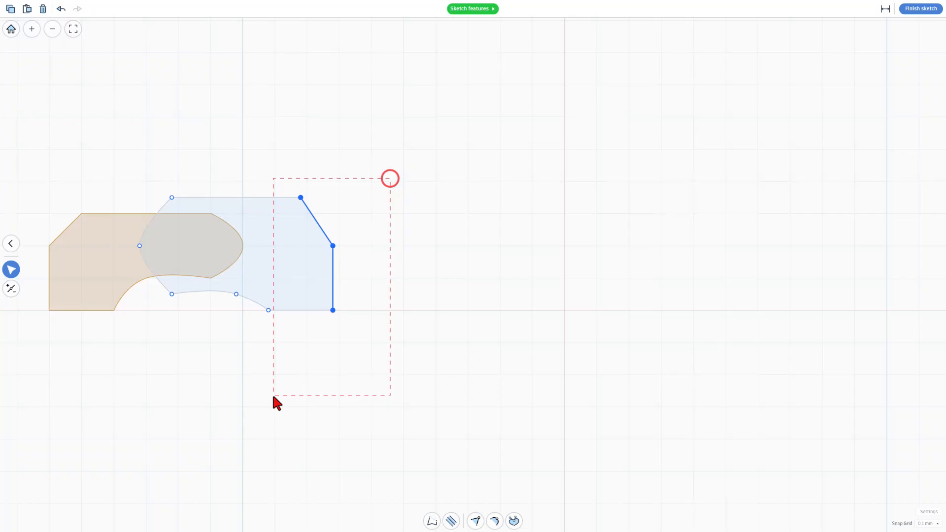
key(shift+Left)
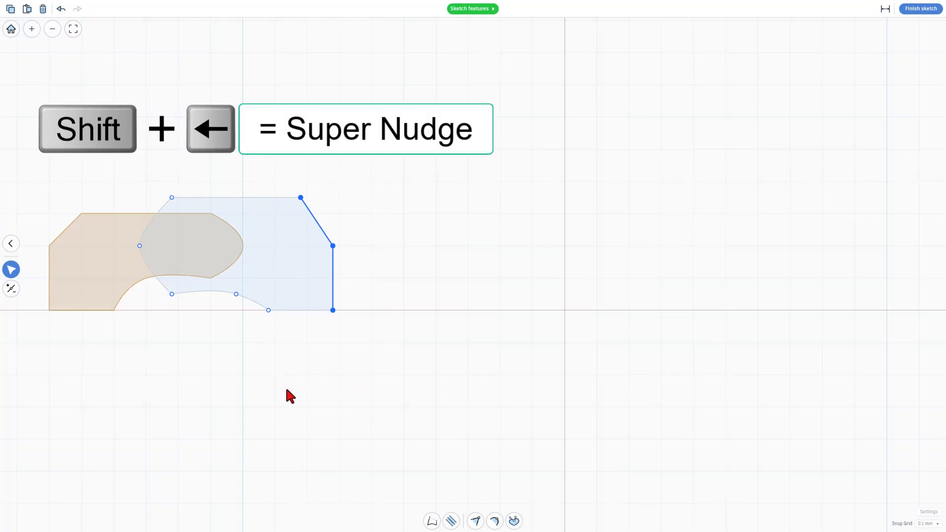
key(shift+Left)
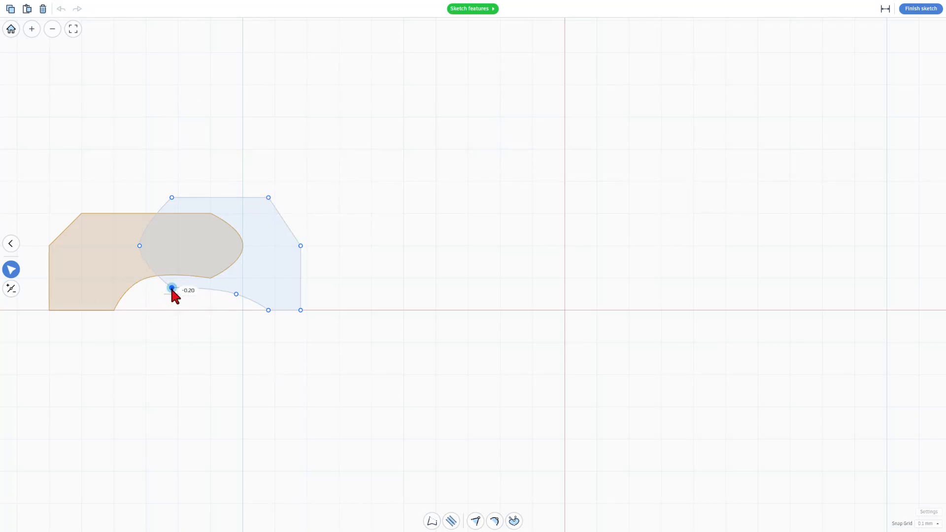
Reshape the blue profile's curved underside into a straight sloped line.
drag(172, 289, 172, 281)
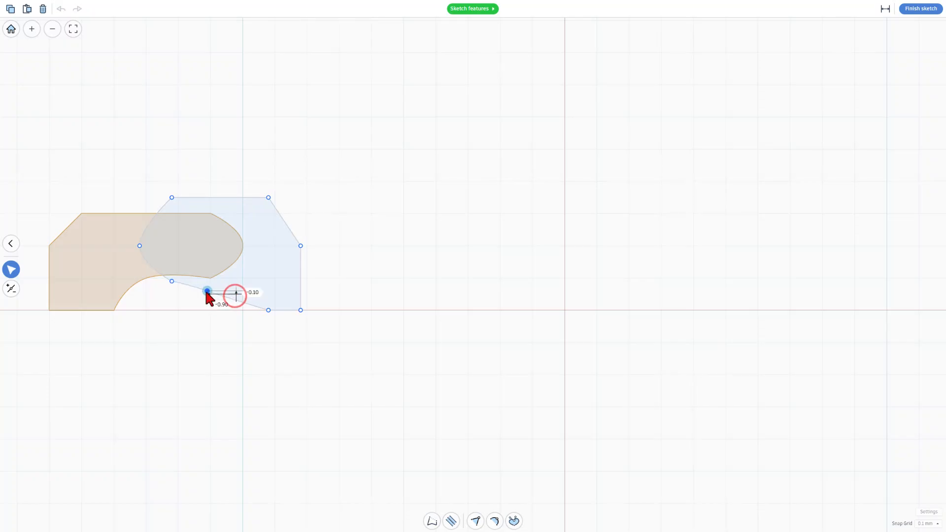
drag(207, 291, 226, 293)
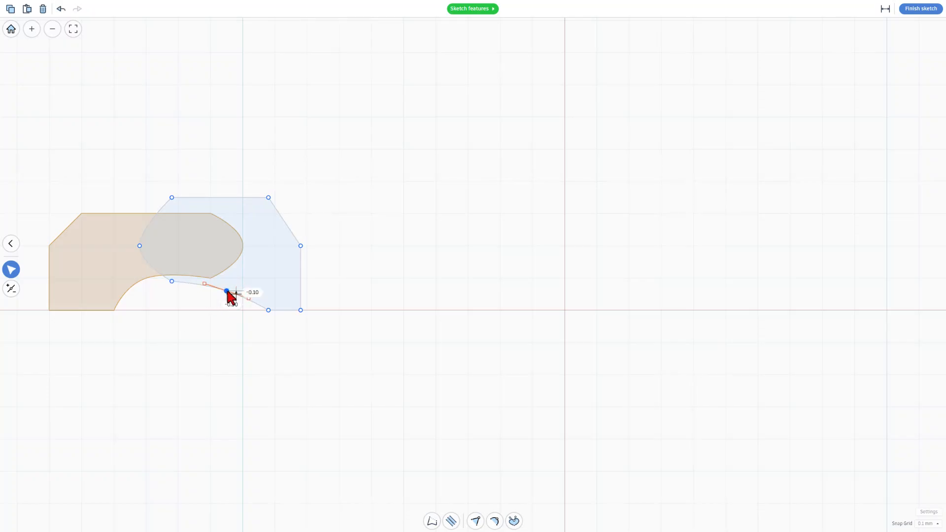
drag(227, 292, 325, 302)
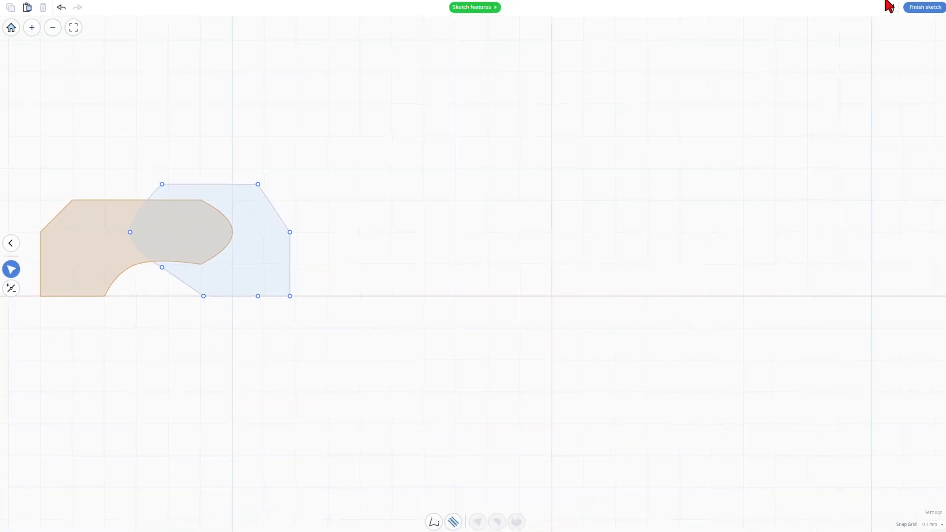
Finish the sketch and view the part from the front.
click(924, 8)
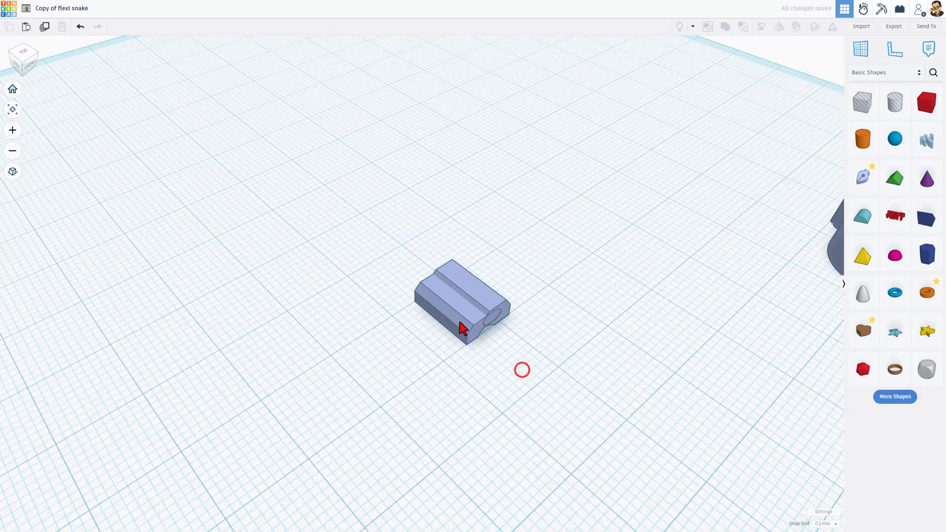
click(459, 304)
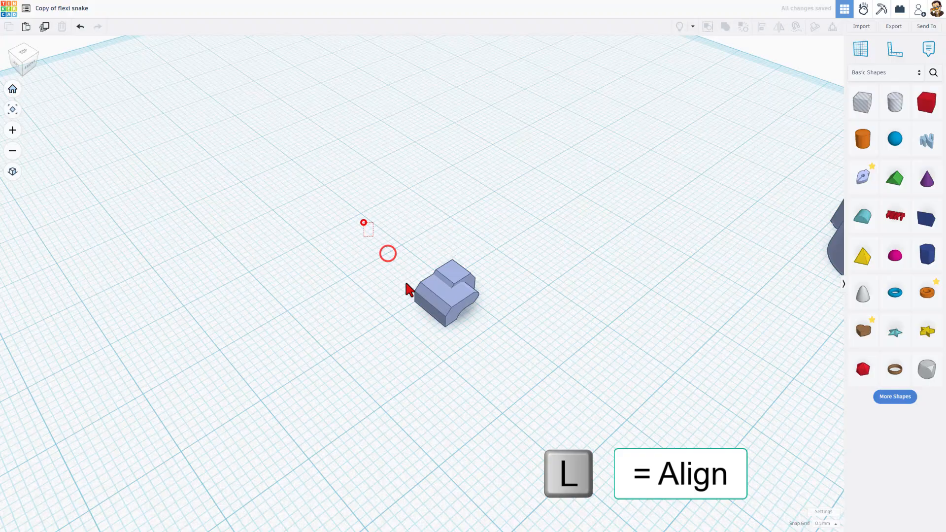
click(446, 293)
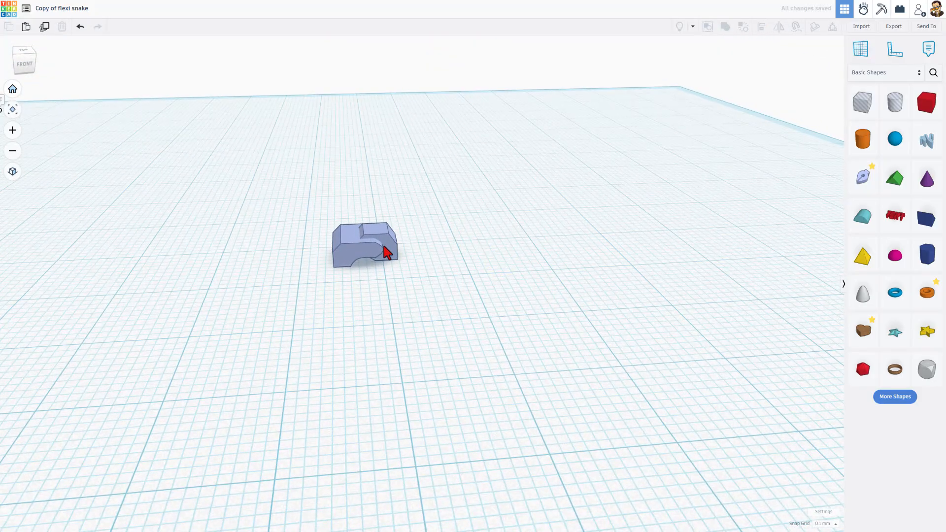
Add a box hole and resize it into a thin 4.40-wide slot over the part.
click(362, 241)
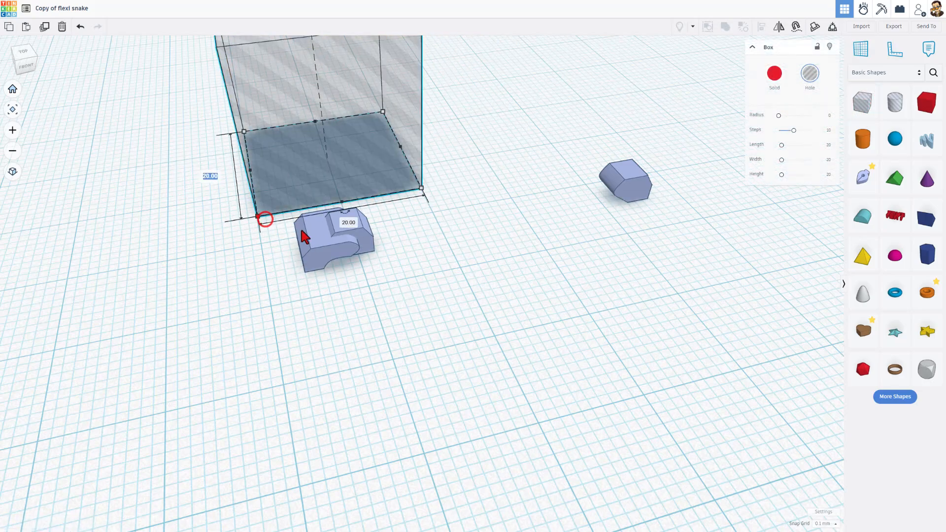
click(209, 176)
text(4.4)
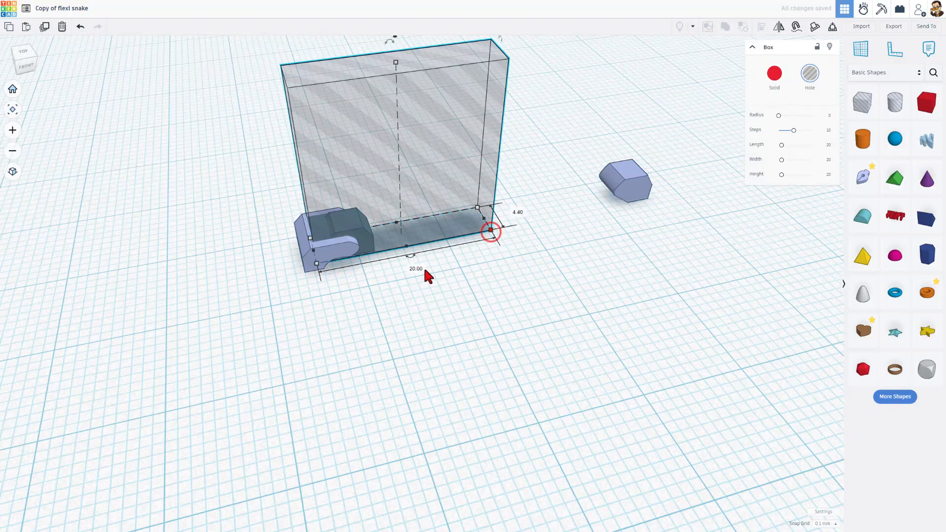
drag(489, 231, 316, 263)
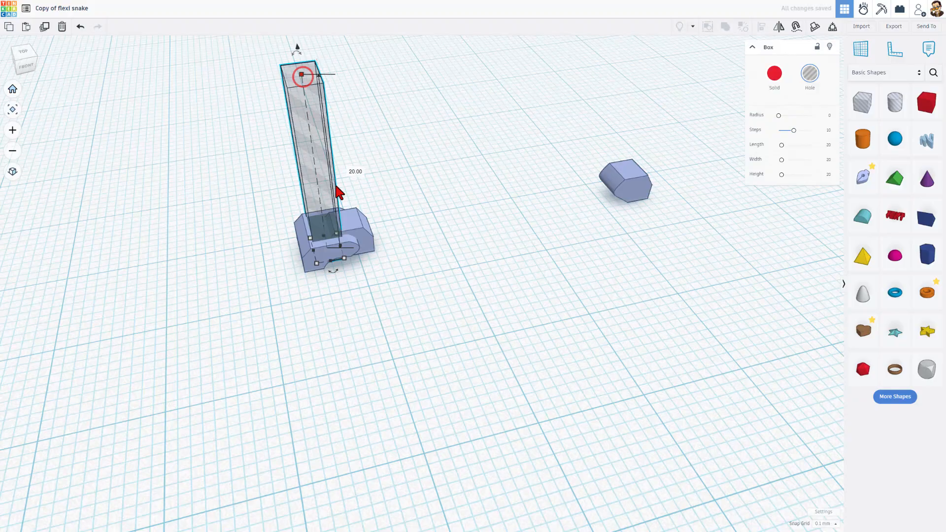
drag(301, 76, 318, 208)
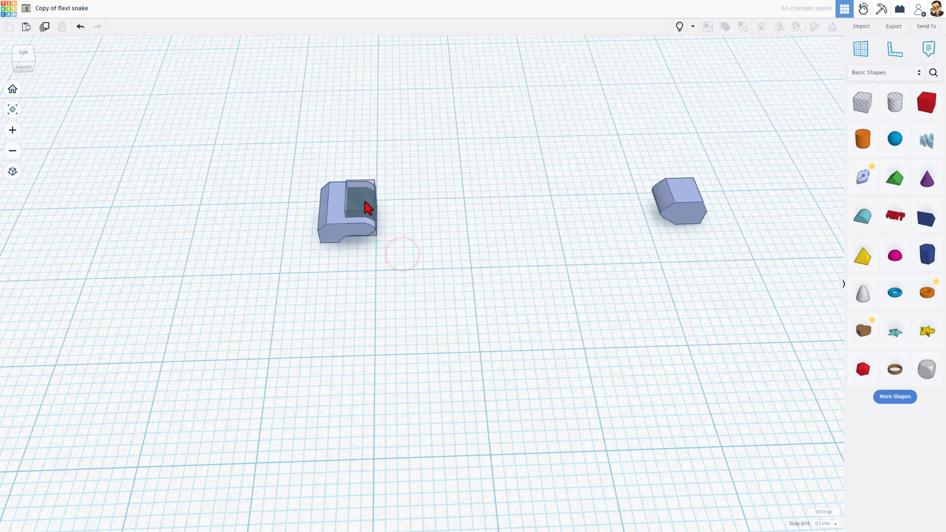
Set 1 mm snap, group the slot hole into the part, and reopen the link's sketch.
click(825, 523)
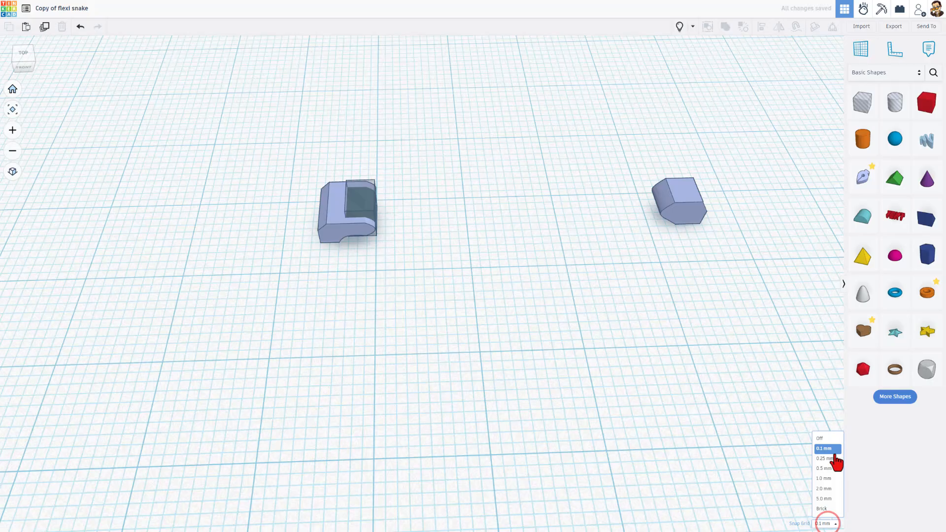
click(824, 478)
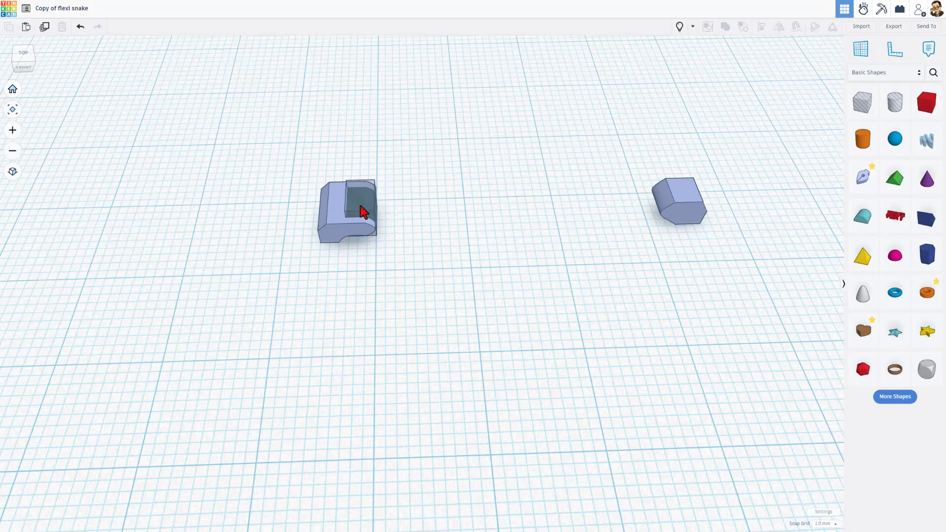
click(347, 211)
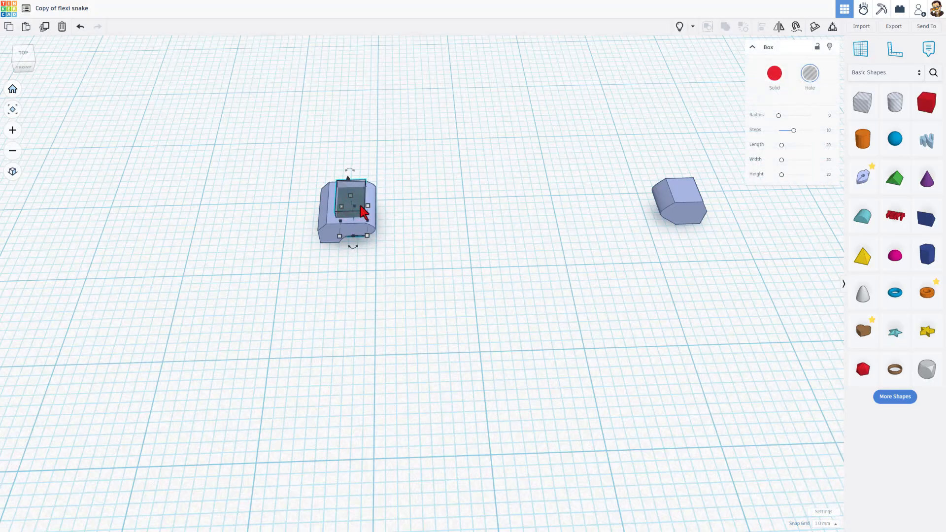
click(389, 259)
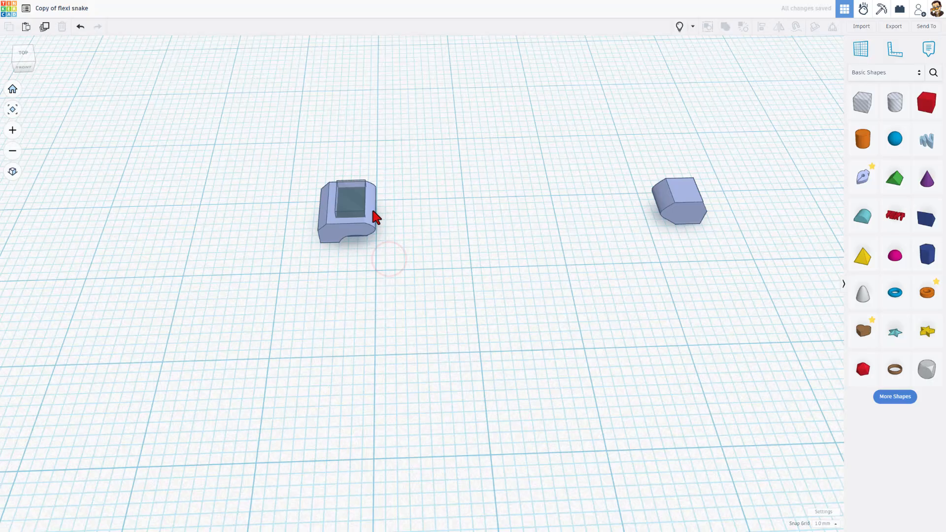
click(347, 215)
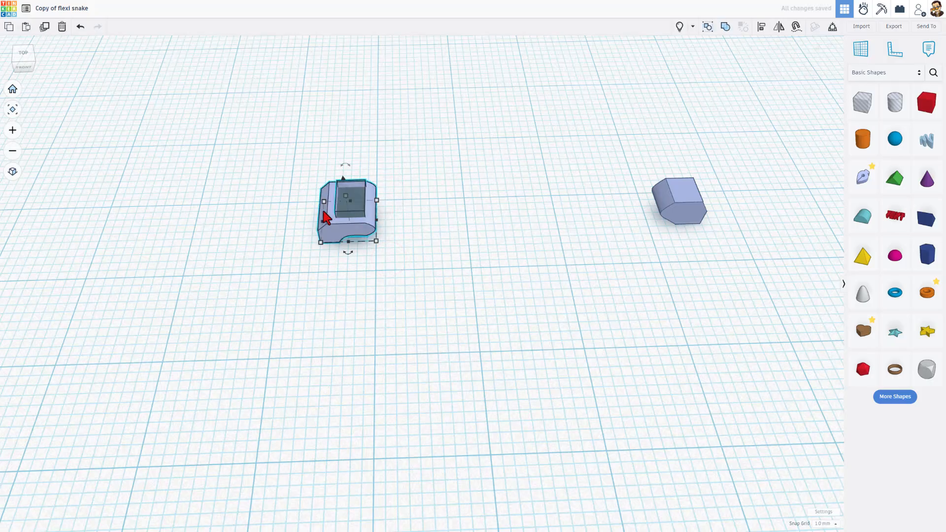
click(362, 268)
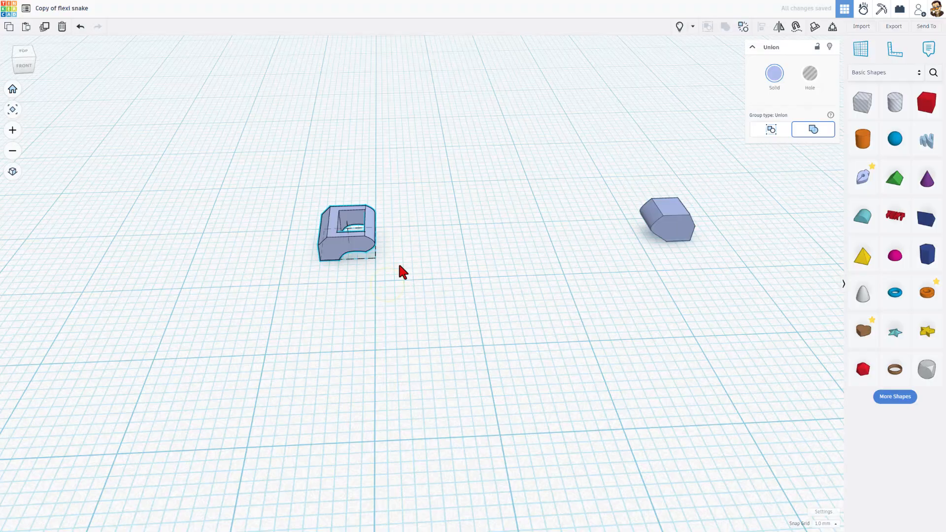
key(ctrl+shift+h)
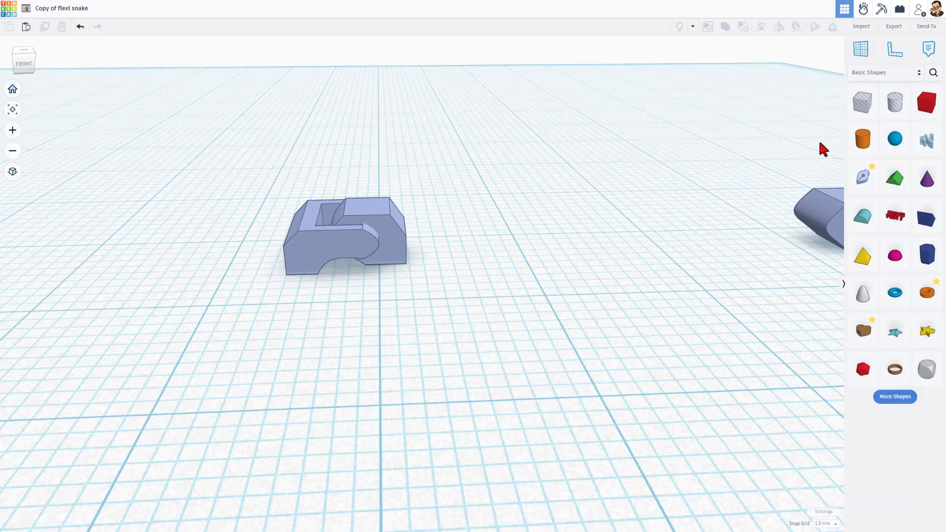
mouse_move(372, 234)
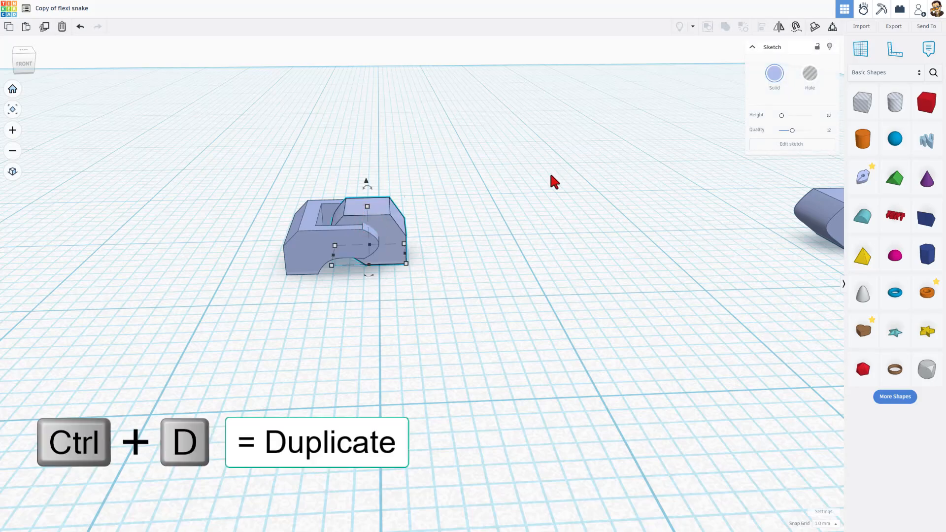
click(810, 75)
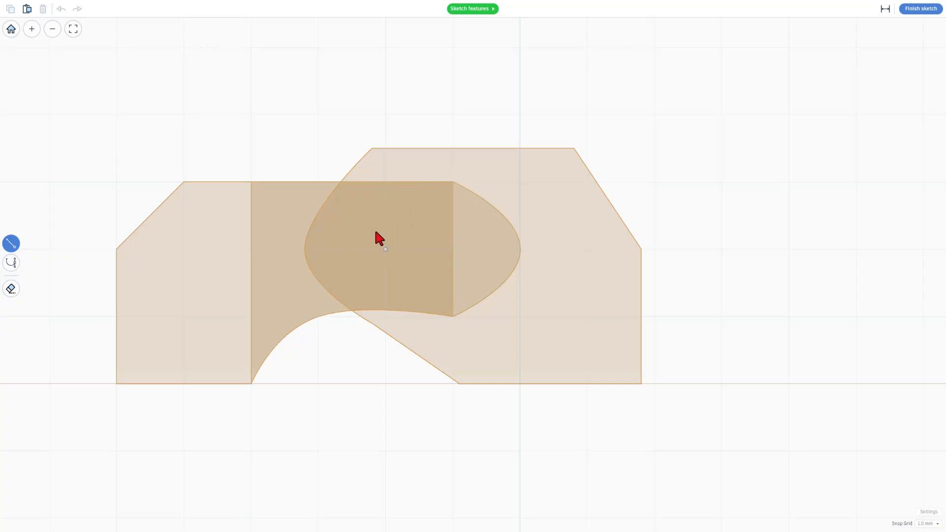
mouse_move(453, 181)
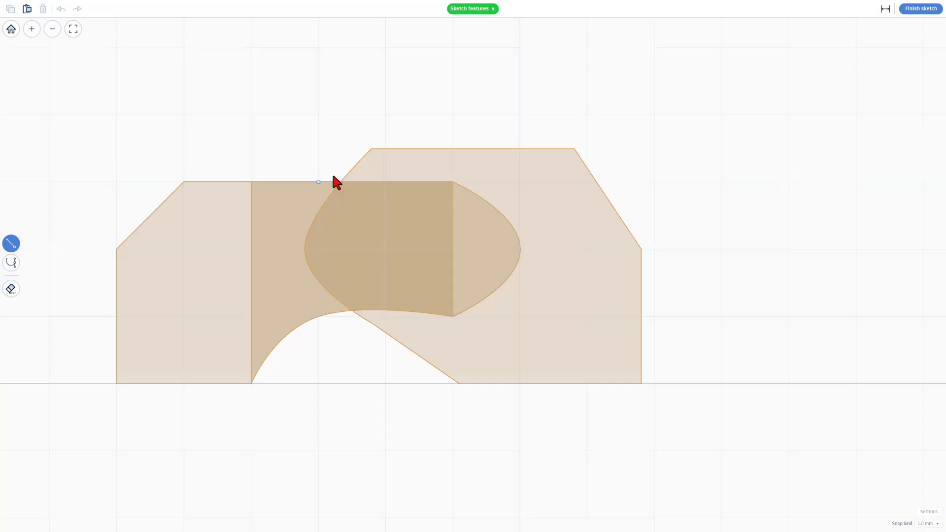
Set 0.1 mm snap and draw a diamond outline over the link's lobe.
click(925, 524)
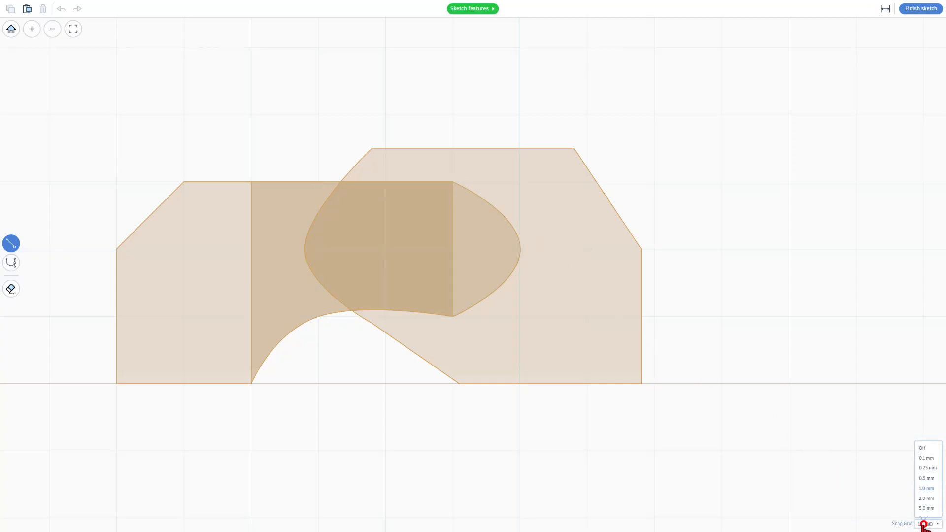
click(926, 458)
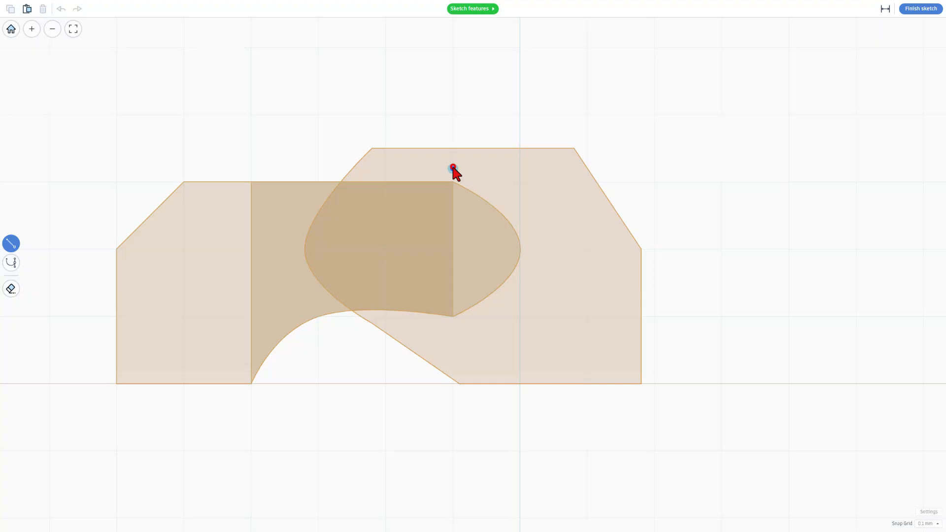
drag(452, 169, 548, 249)
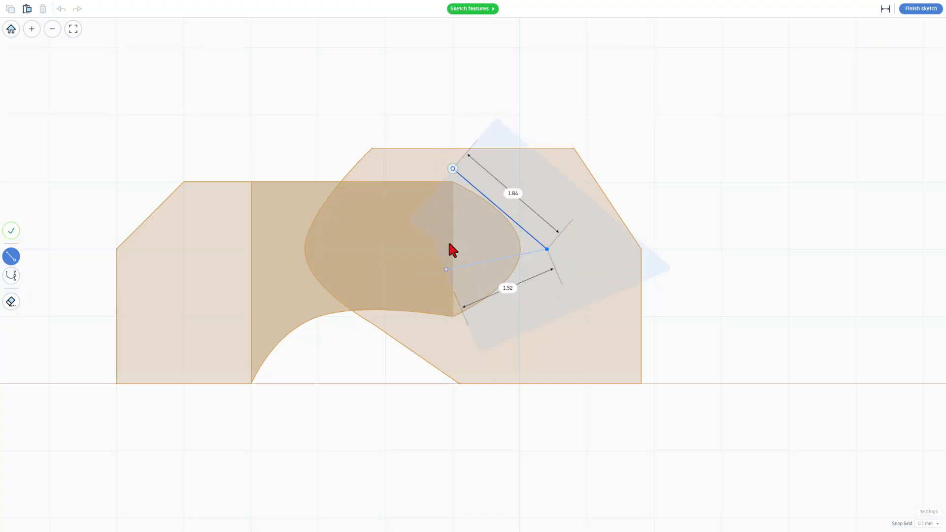
drag(447, 269, 453, 336)
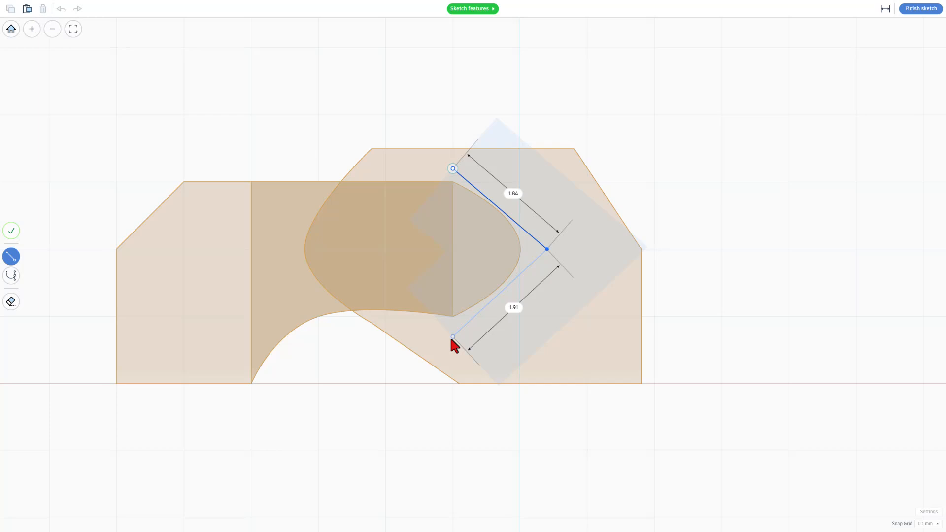
drag(453, 336, 452, 345)
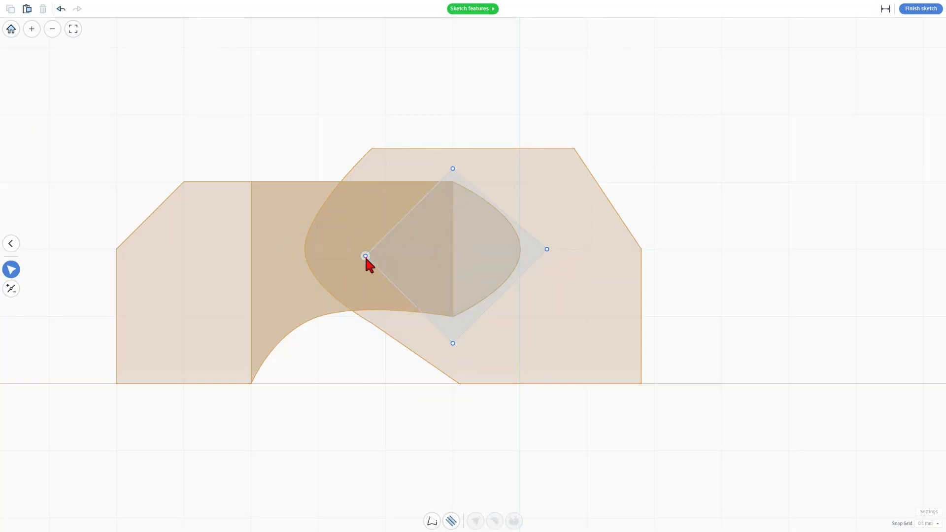
Round the diamond's corners into a near-circular knuckle and apply the sketch.
click(365, 256)
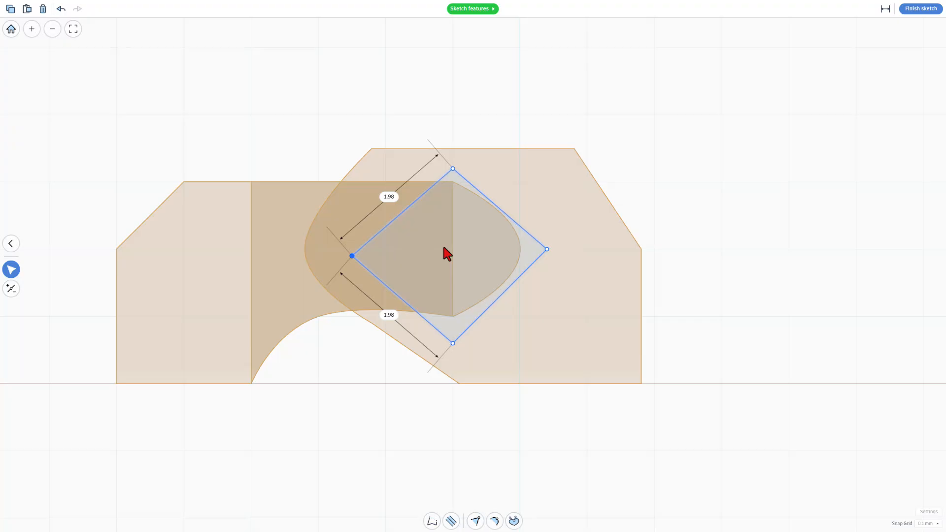
drag(352, 256, 359, 256)
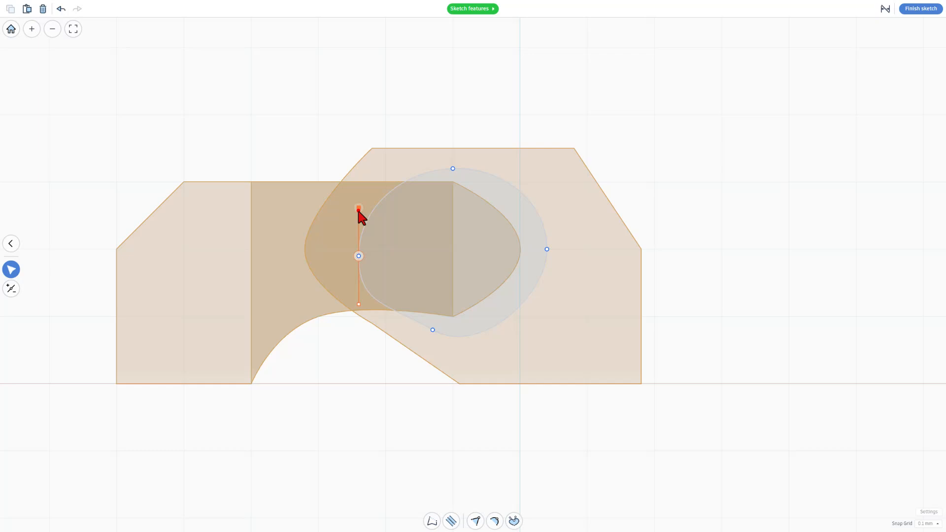
key(3)
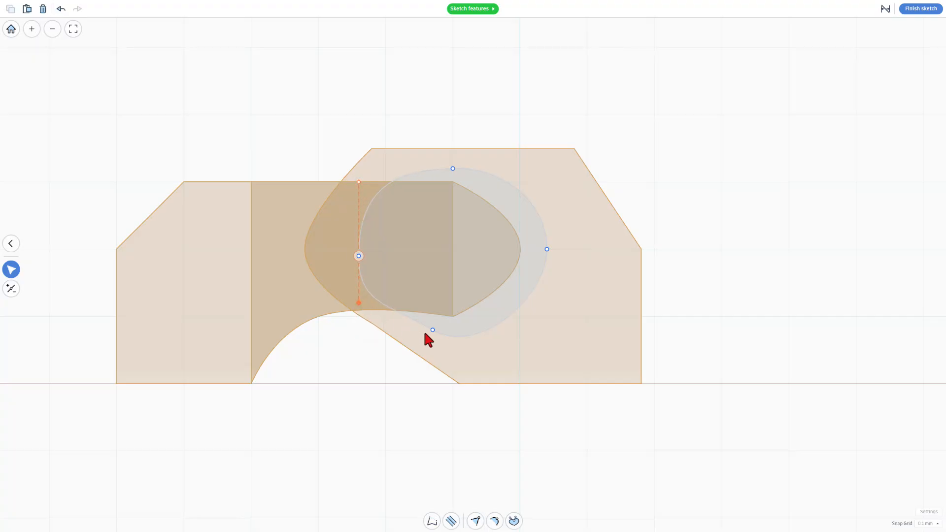
drag(432, 330, 481, 355)
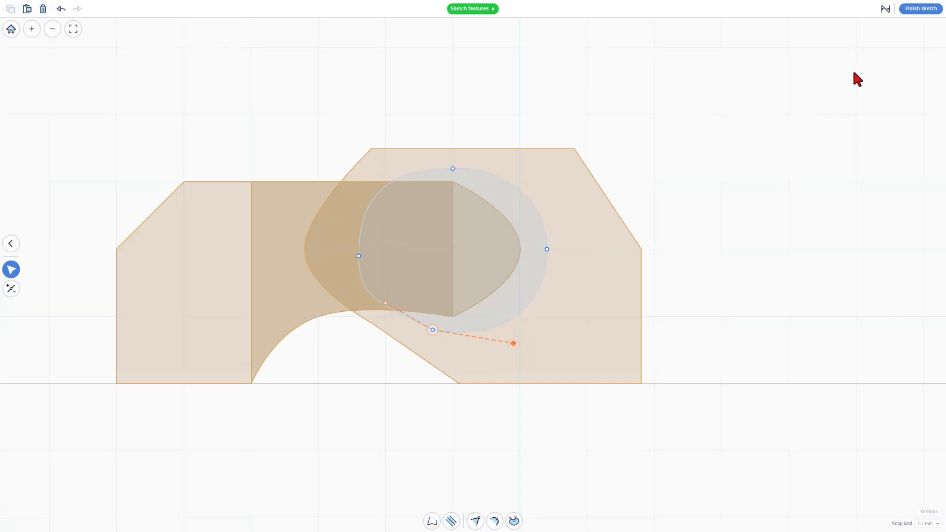
click(919, 8)
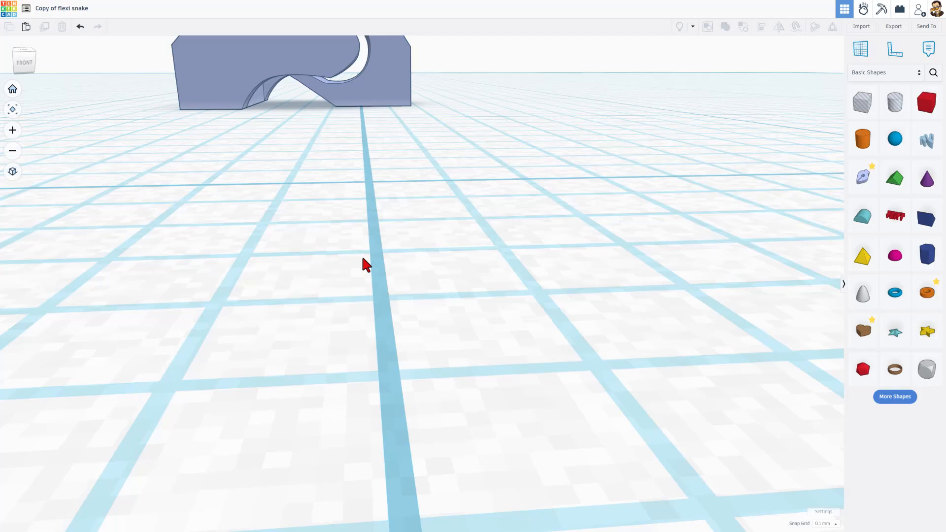
drag(368, 266, 377, 307)
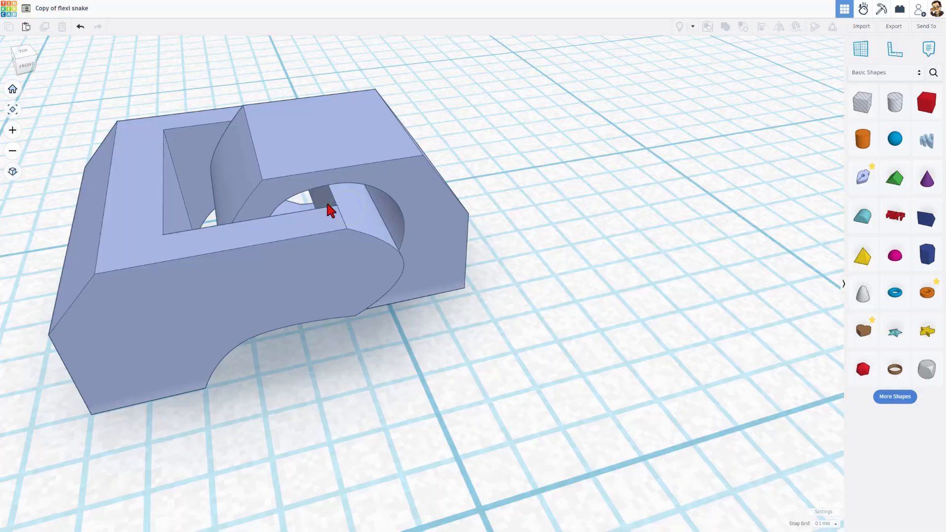
scroll(down, 3)
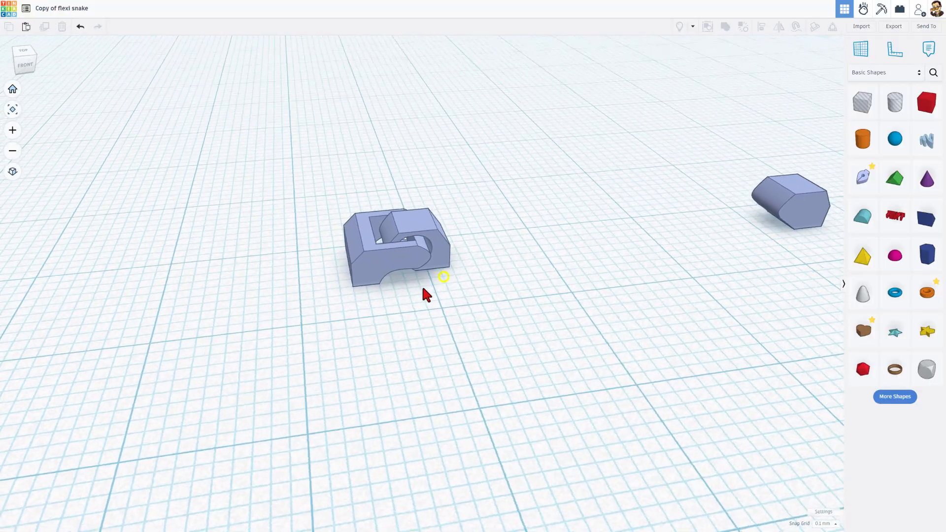
click(895, 140)
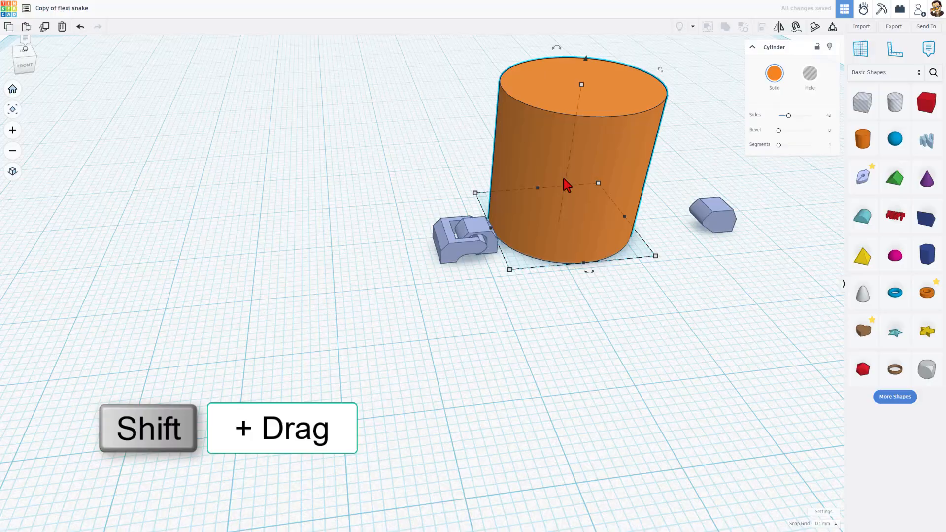
Shrink a cylinder into a slim sideways pin through the knuckle, then group it with the link.
drag(581, 84, 575, 126)
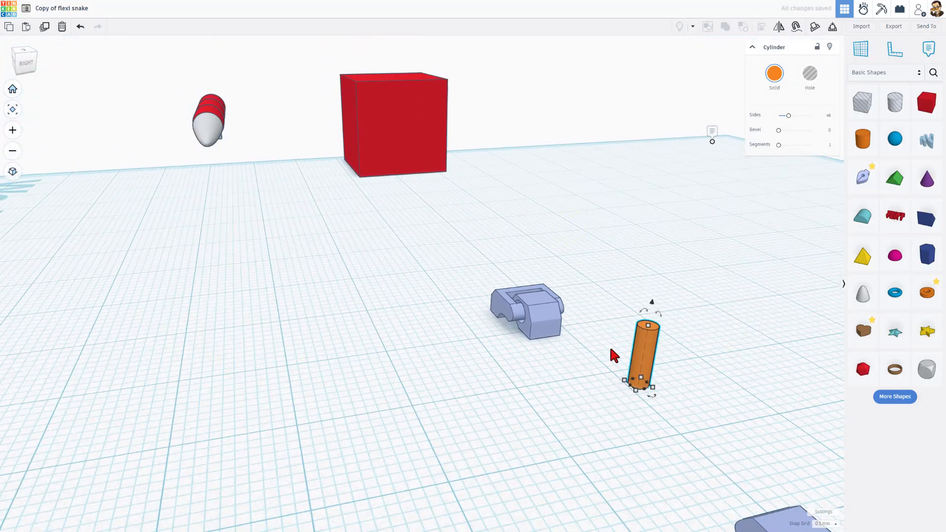
drag(637, 311, 636, 347)
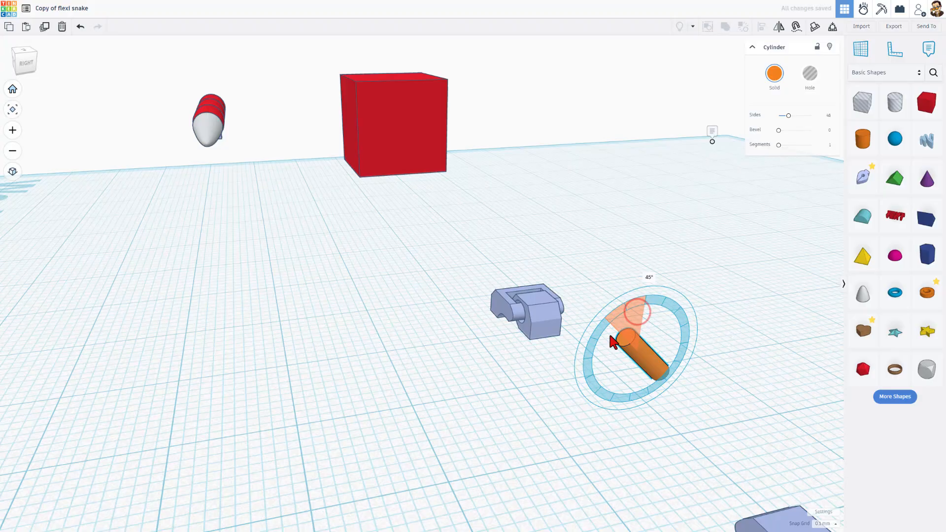
drag(611, 341, 600, 361)
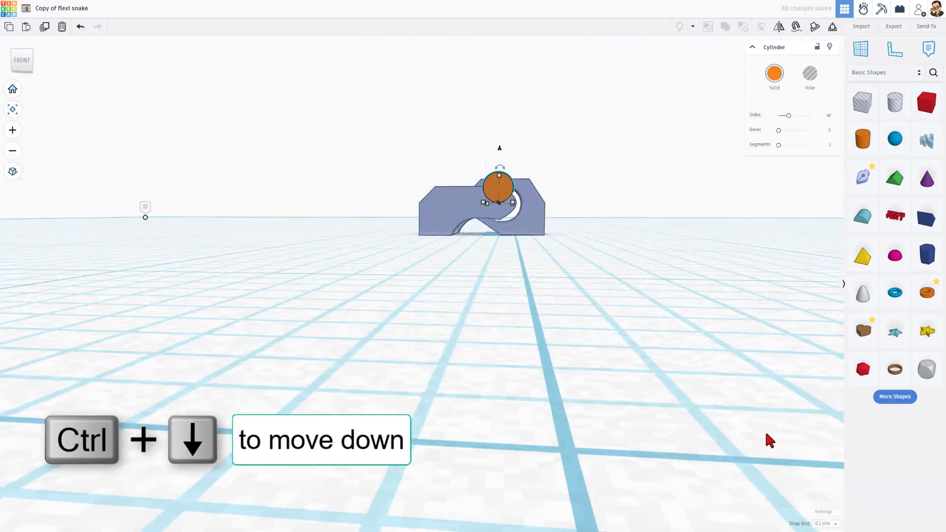
key(ctrl+Down)
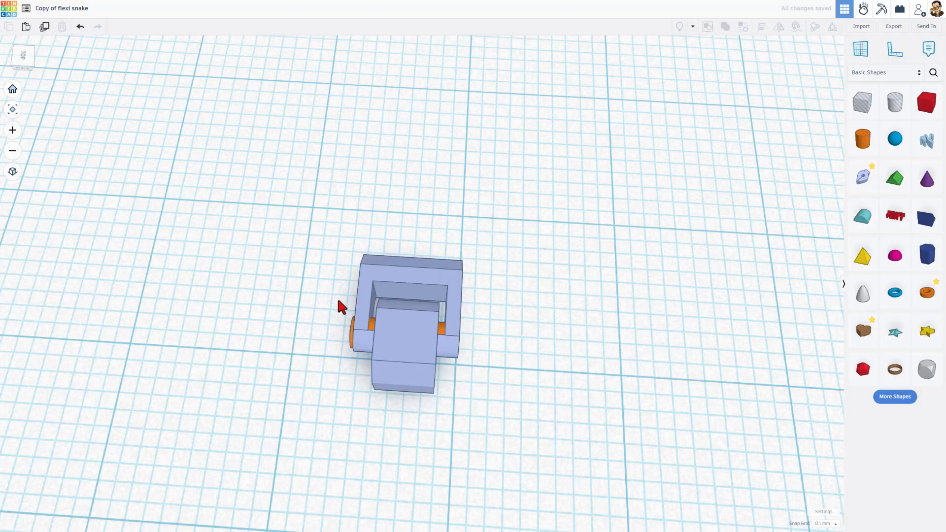
click(371, 333)
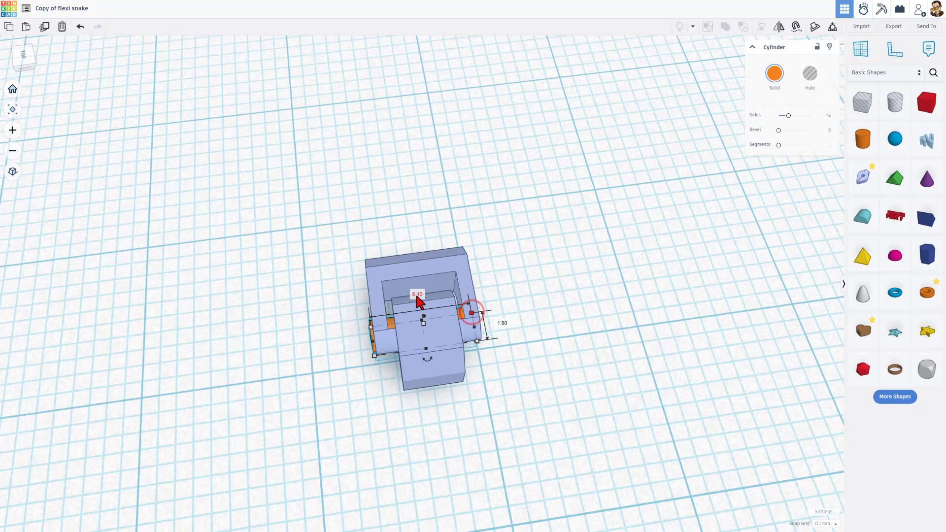
key(l)
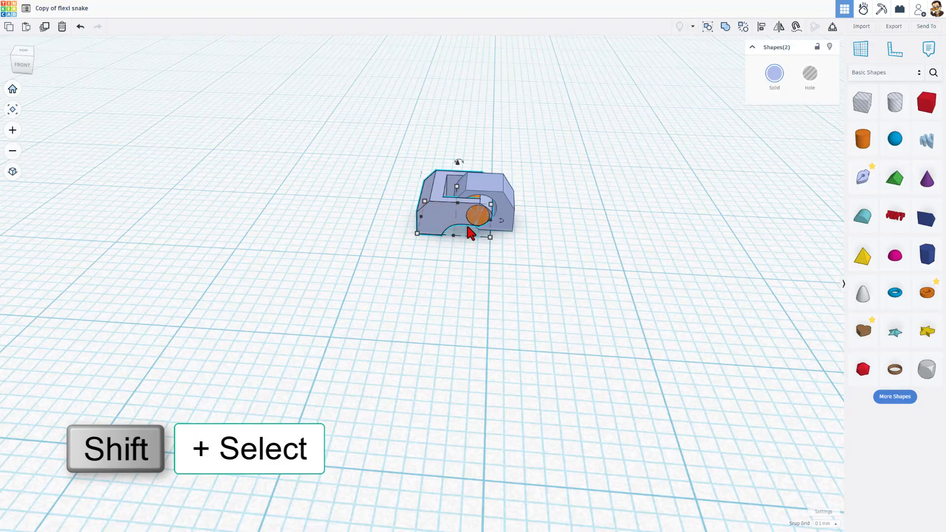
key(ctrl+g)
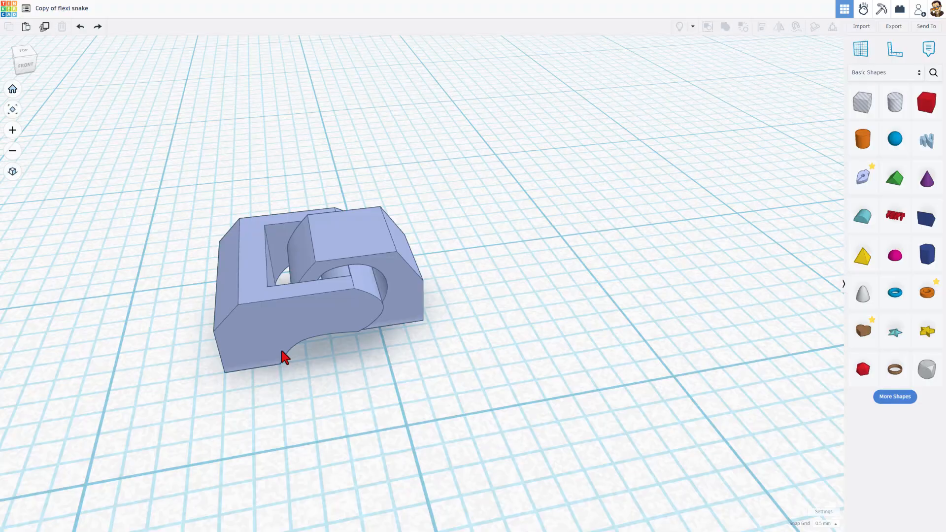
mouse_move(389, 284)
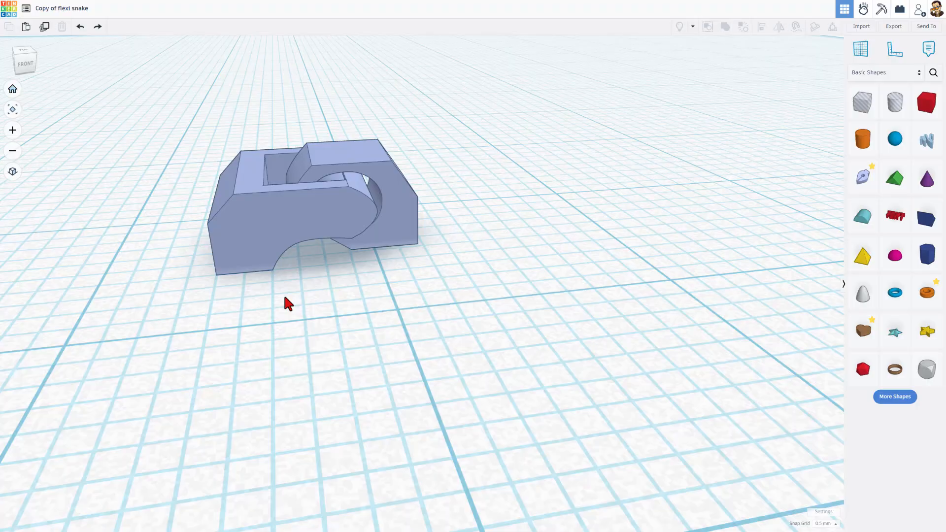
Undo the pin placement and deselect on the empty workplane.
click(280, 278)
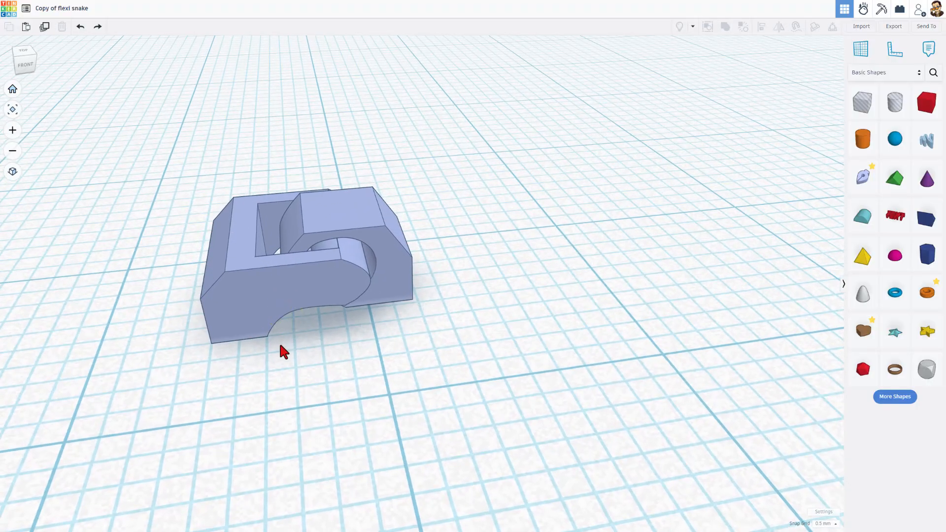
mouse_move(398, 357)
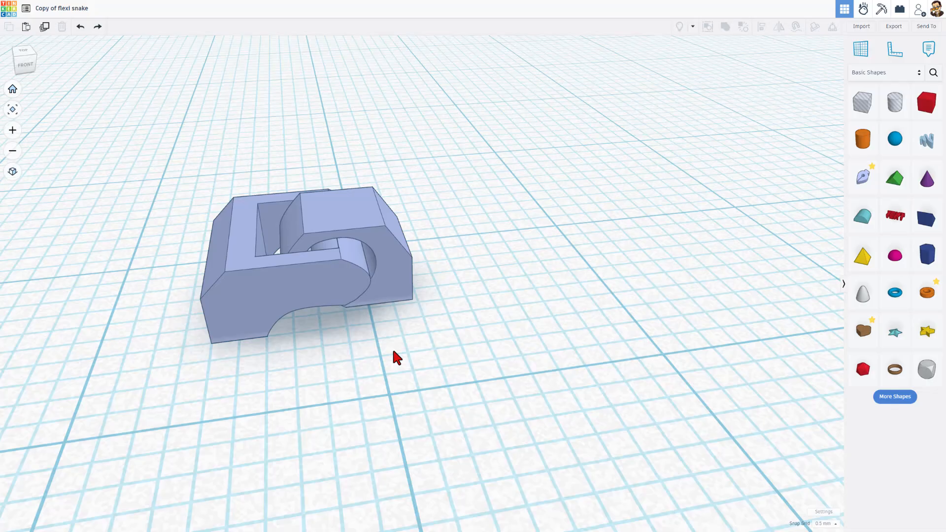
mouse_move(404, 285)
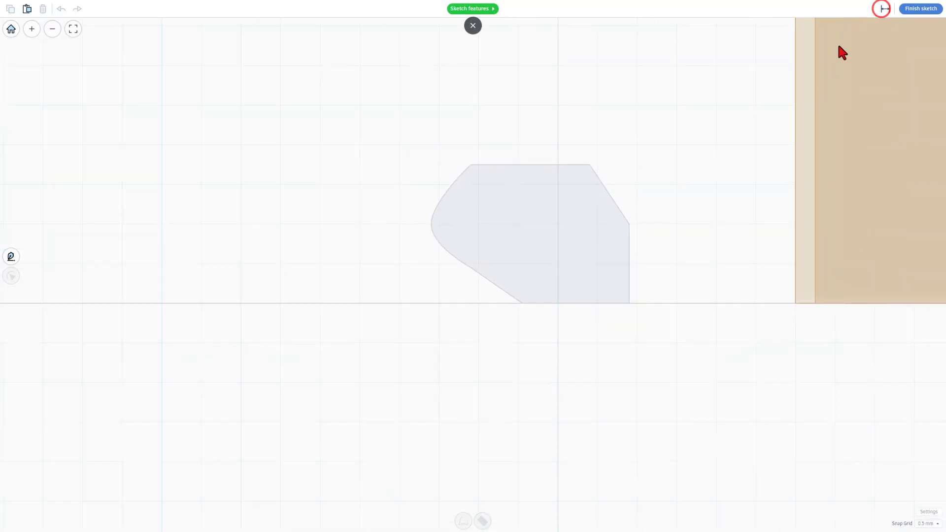
Sketch a pointed five-sided profile with a flat base edge using line segments.
click(532, 241)
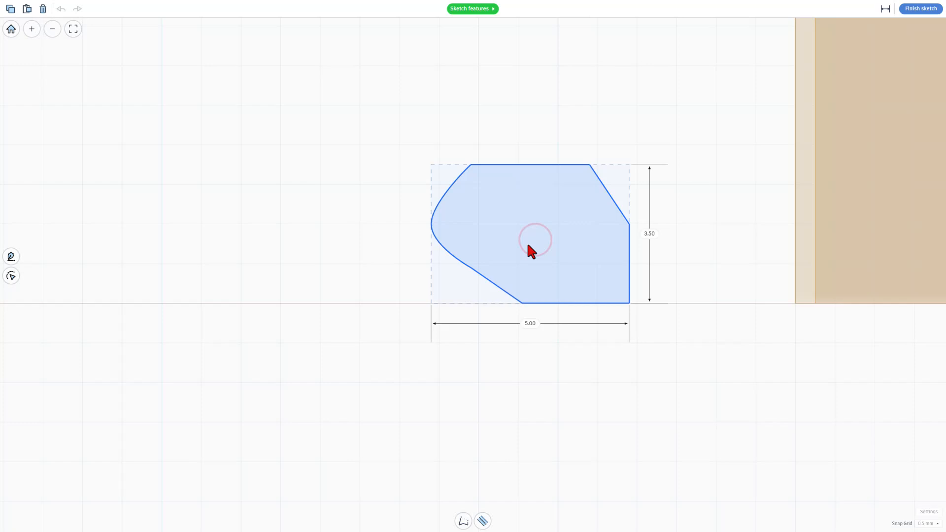
mouse_move(520, 338)
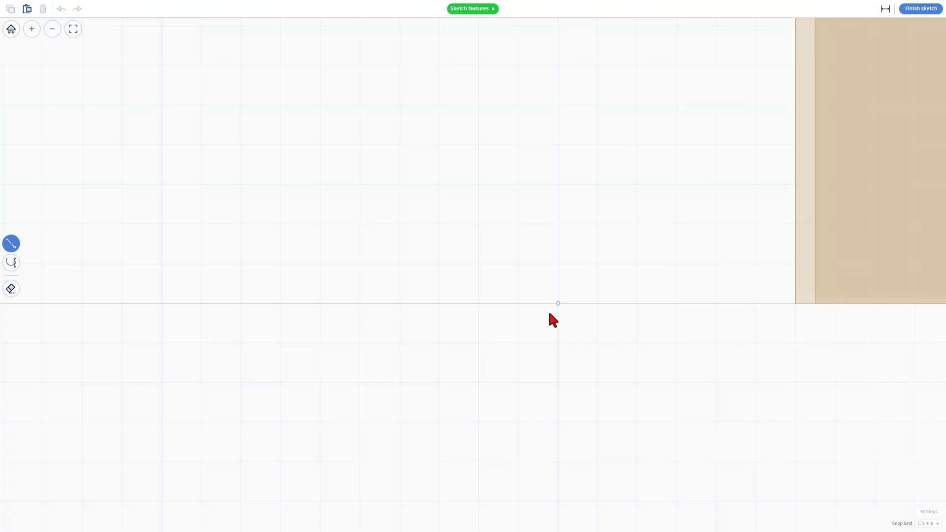
drag(558, 303, 360, 303)
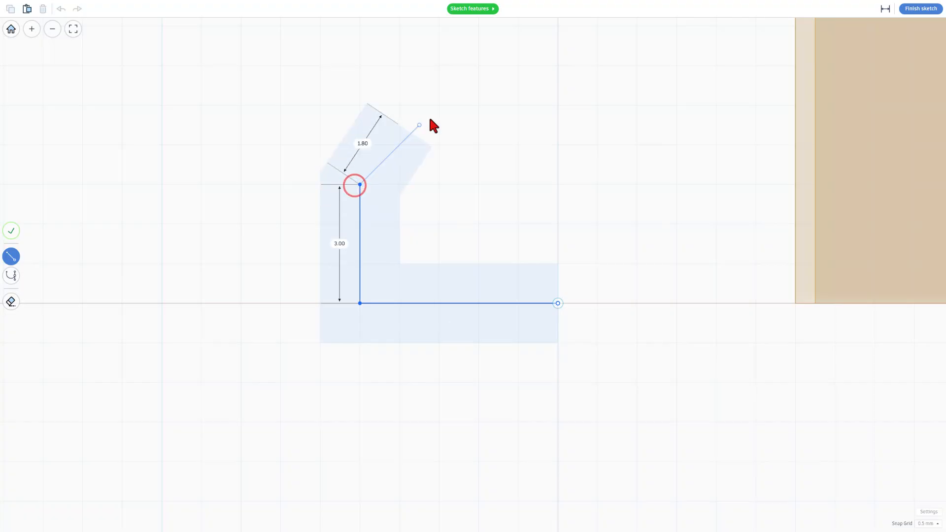
drag(419, 126, 438, 105)
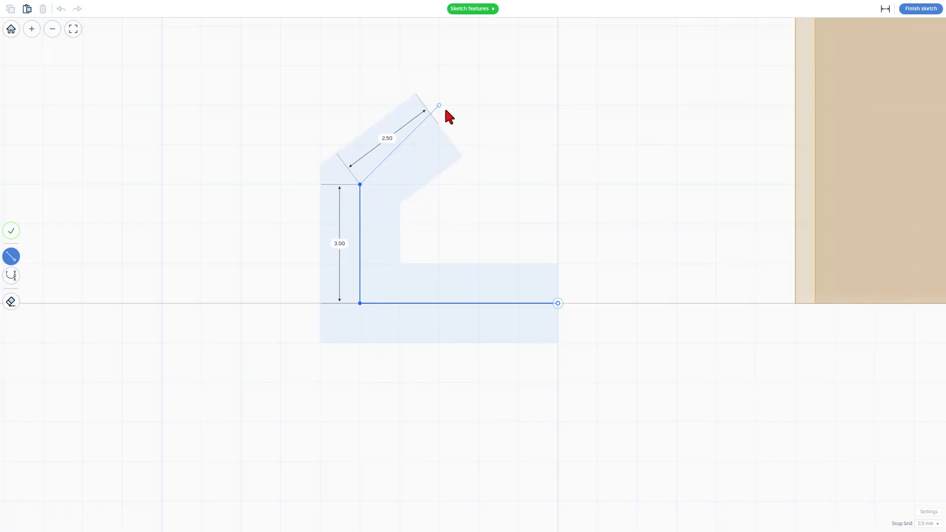
drag(439, 105, 458, 105)
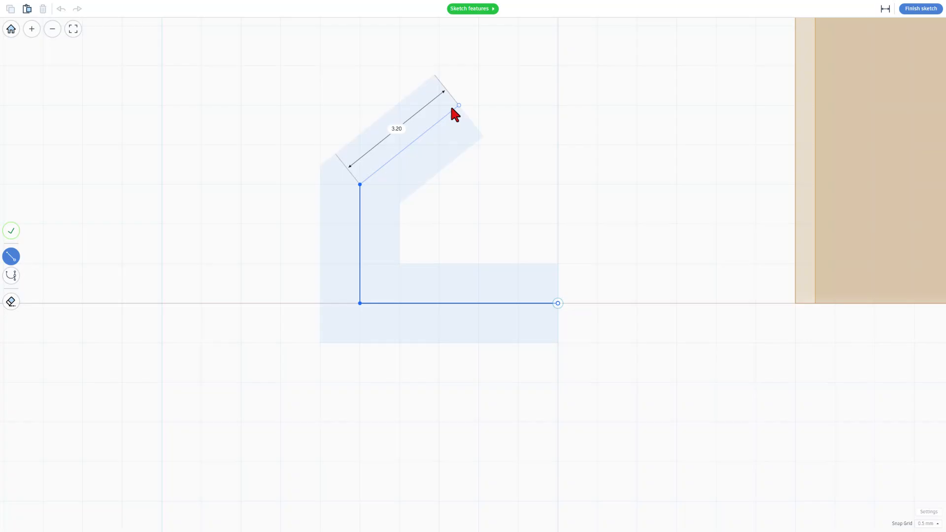
drag(459, 105, 557, 186)
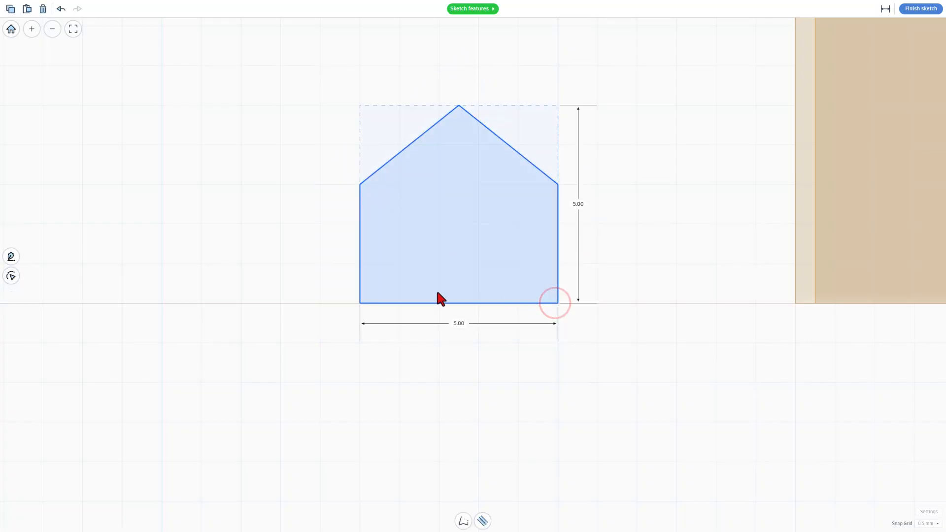
Convert the profile's peak point into a smooth, symmetric arch by adjusting its tangent handles.
click(458, 208)
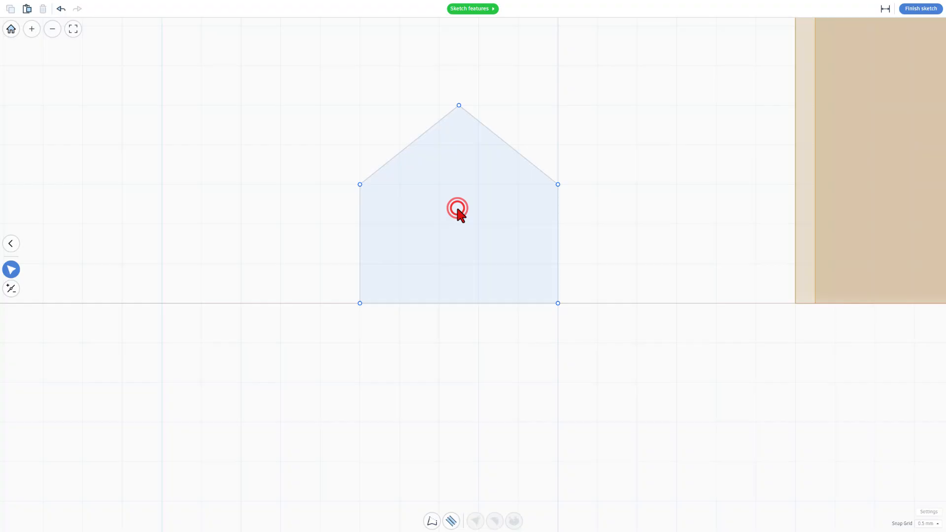
click(459, 107)
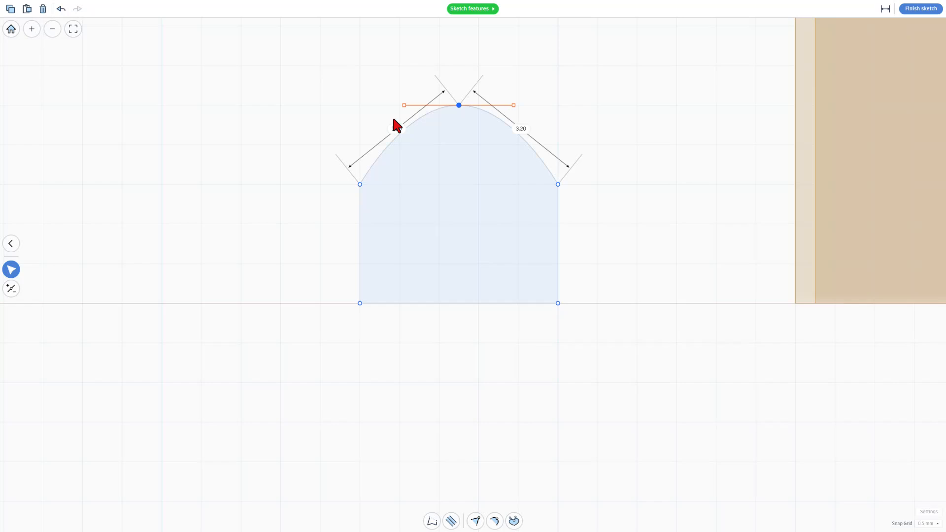
drag(403, 105, 360, 105)
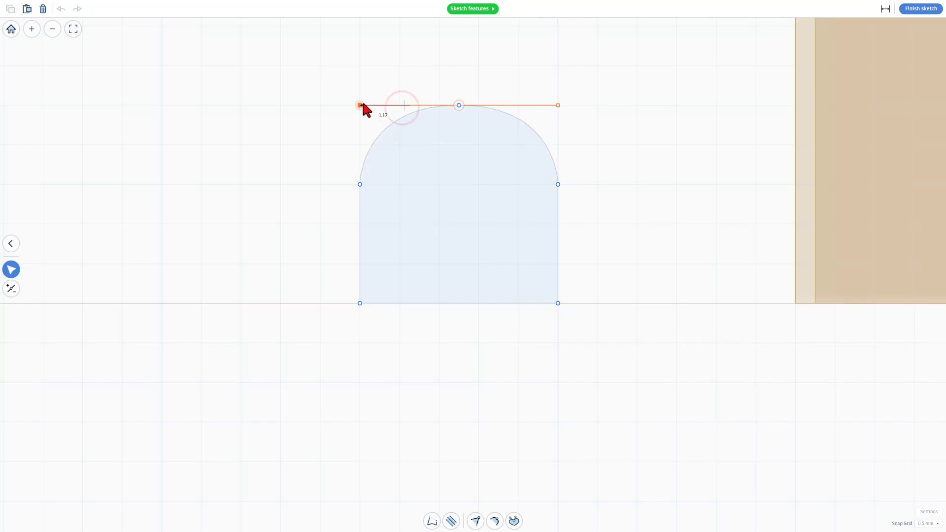
drag(361, 105, 379, 124)
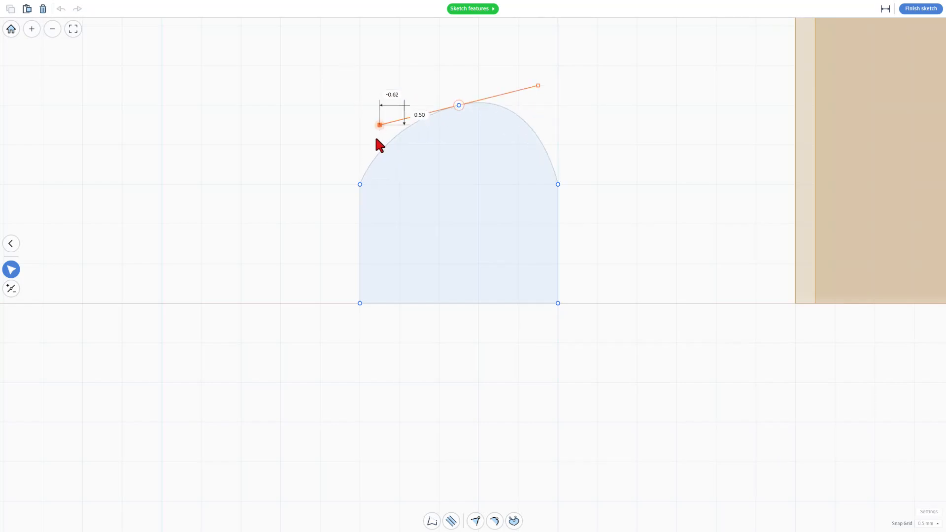
drag(379, 125, 400, 105)
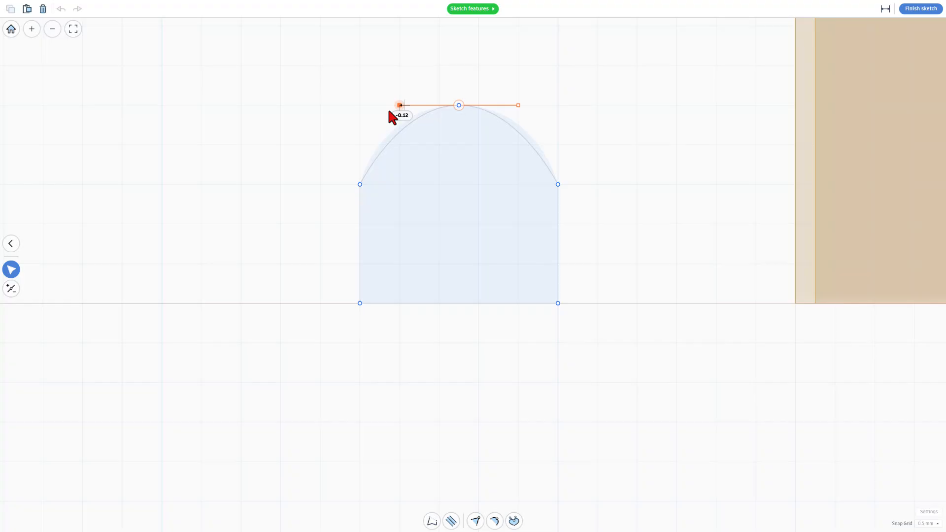
drag(400, 105, 361, 105)
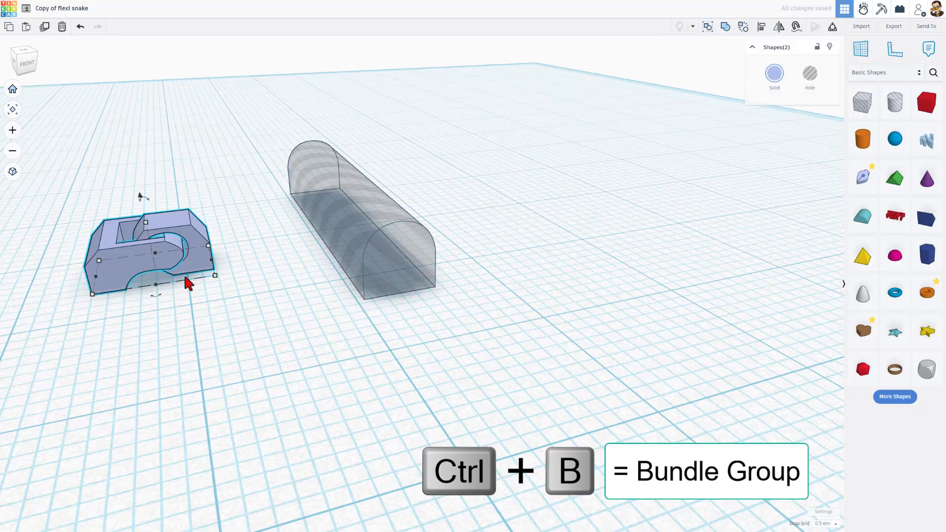
Bundle the link's parts and align the link with the arched tunnel hole.
key(ctrl+b)
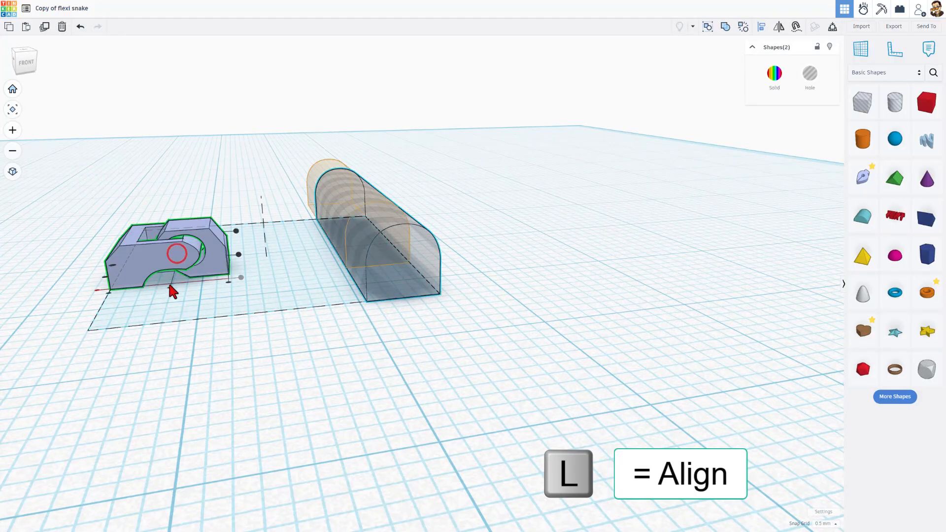
key(l)
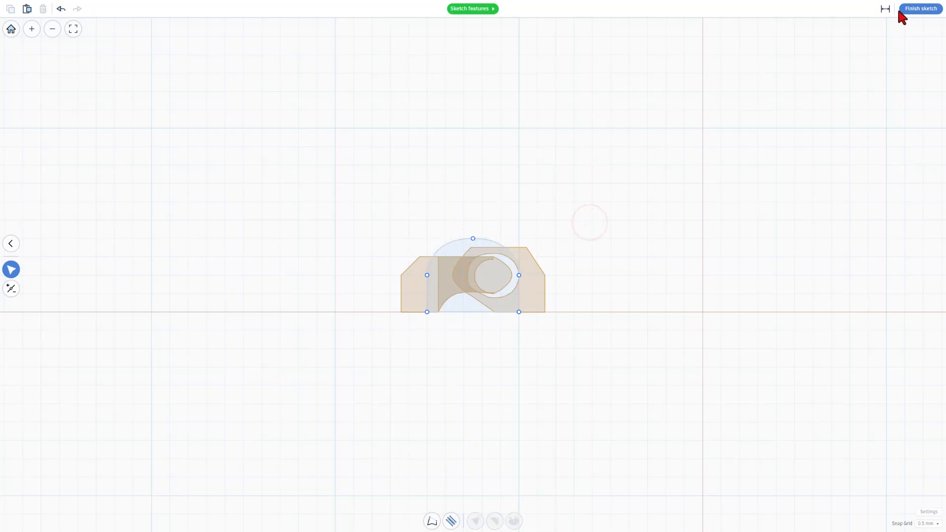
Finish the sketch, then bundle the link and arched tunnel hole together.
click(920, 8)
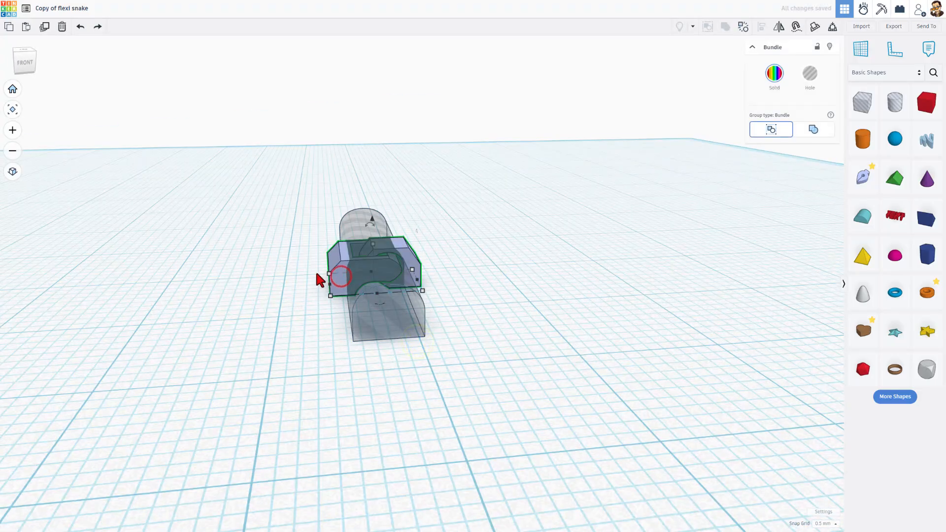
click(744, 27)
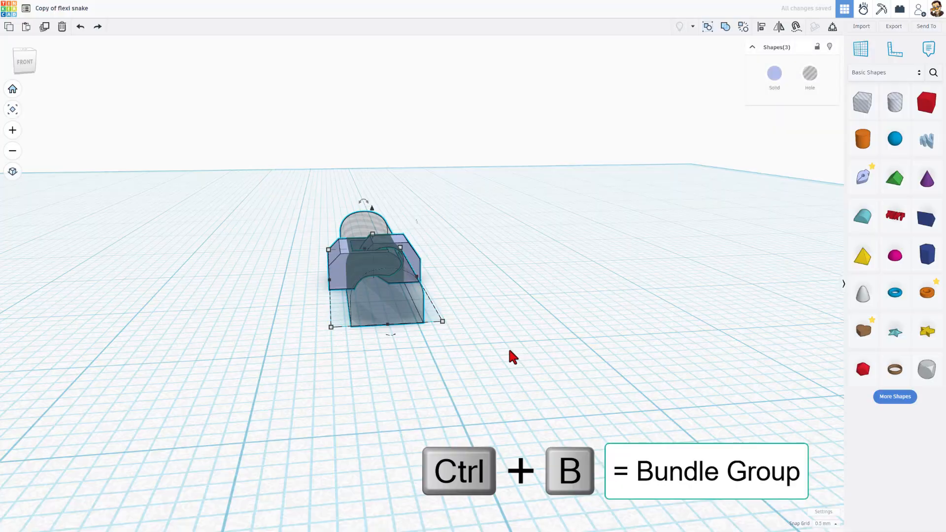
key(ctrl+b)
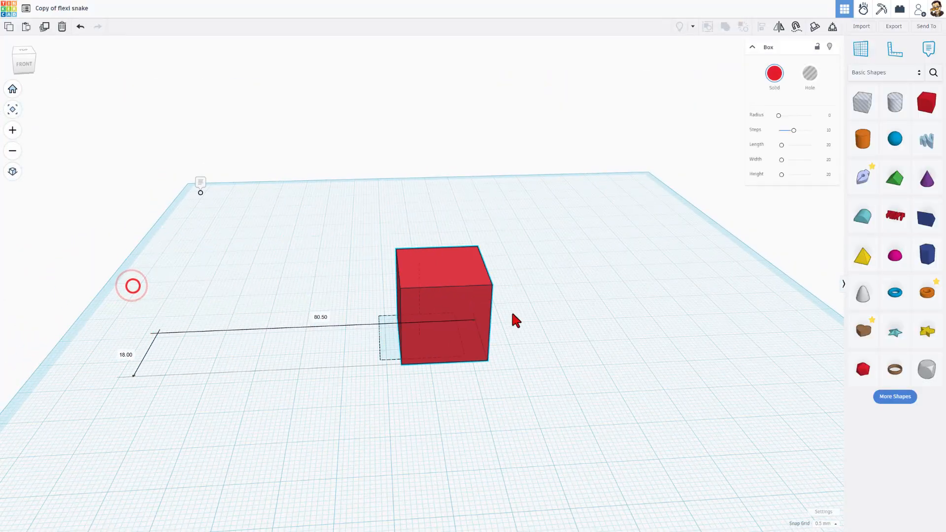
Make a rounded box capsule (radius 6, 8×15×8), place it beside the link, group with a hole.
drag(443, 304, 537, 271)
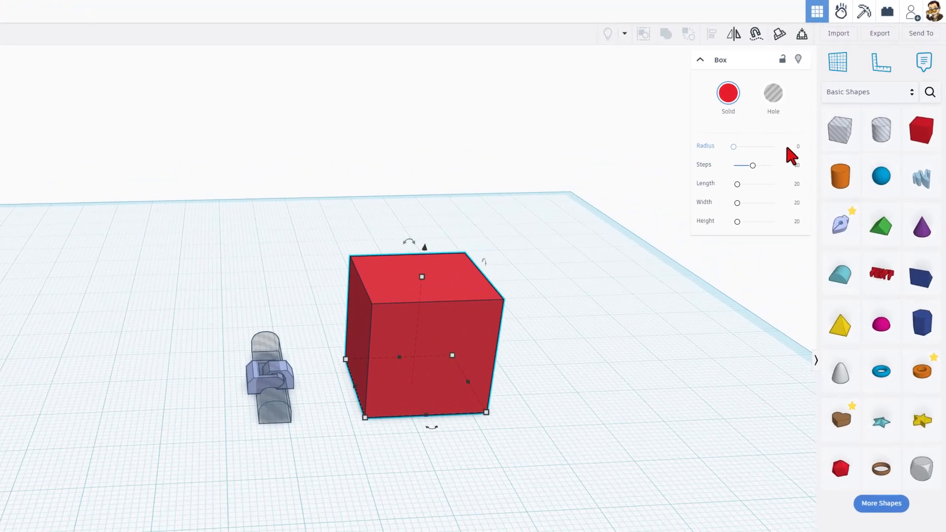
drag(734, 147, 734, 155)
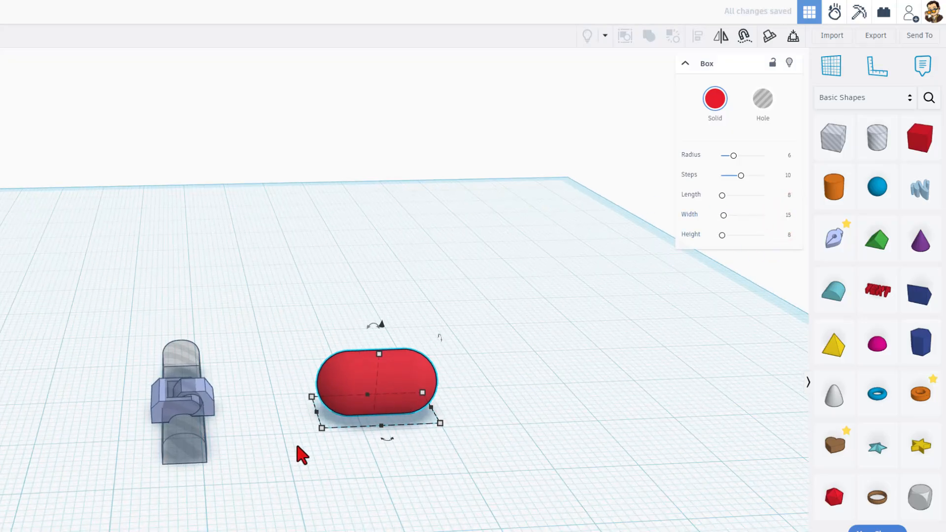
drag(375, 380, 241, 380)
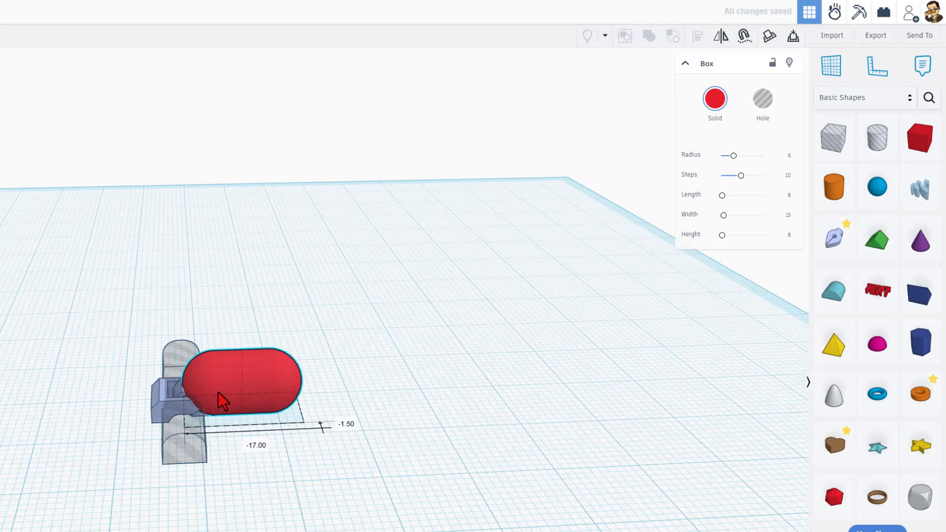
drag(239, 380, 336, 380)
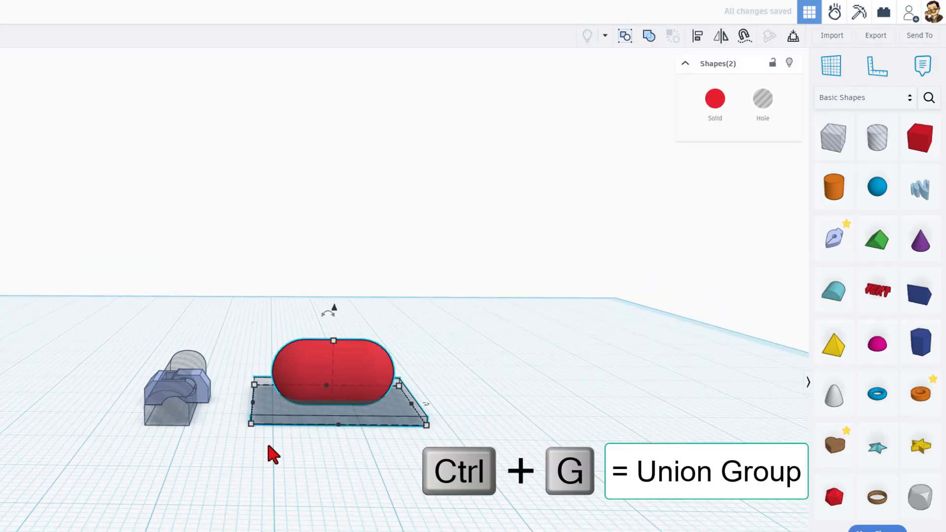
key(ctrl+g)
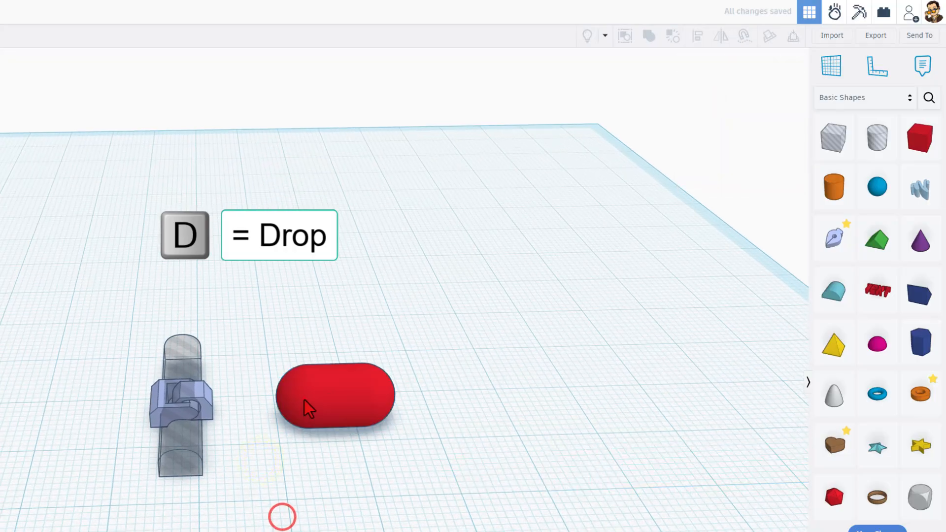
Move the capsule onto the link, duplicate it to the opposite side, and select both pieces.
drag(335, 396, 236, 392)
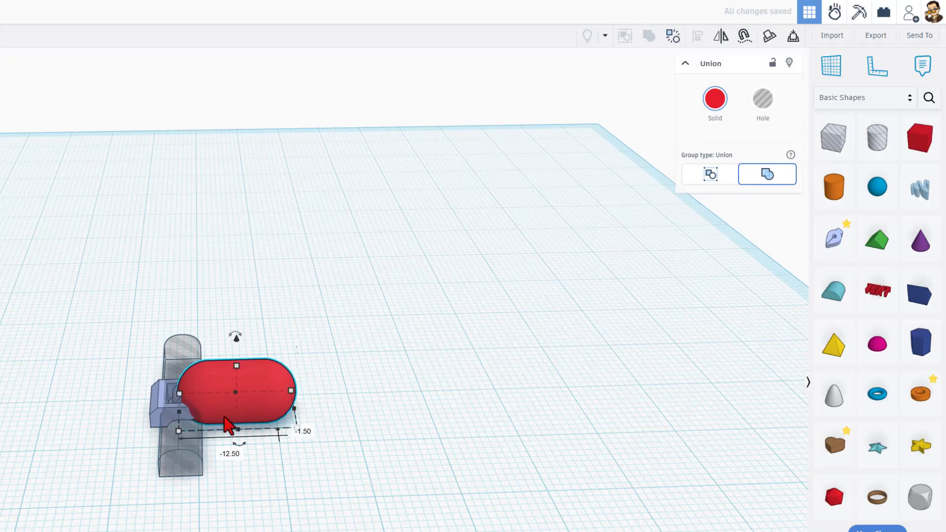
key(ctrl+d)
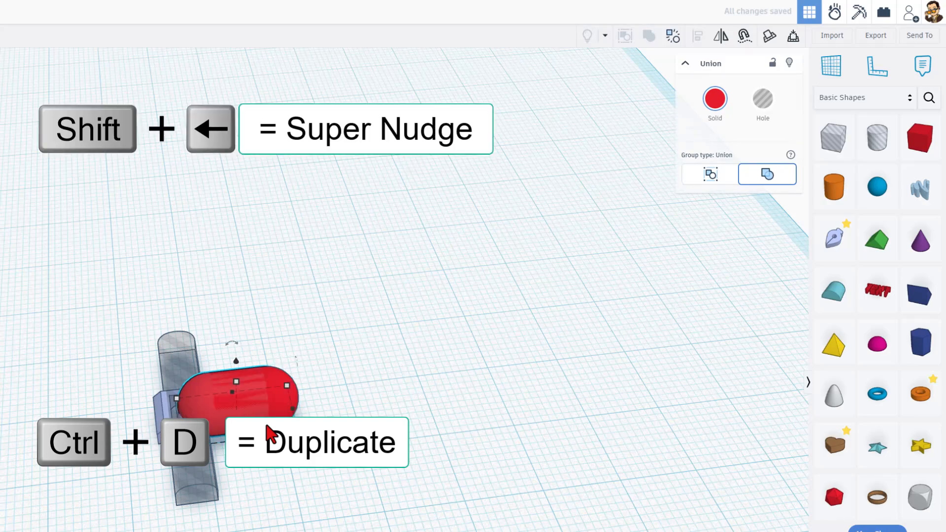
key(ctrl+d)
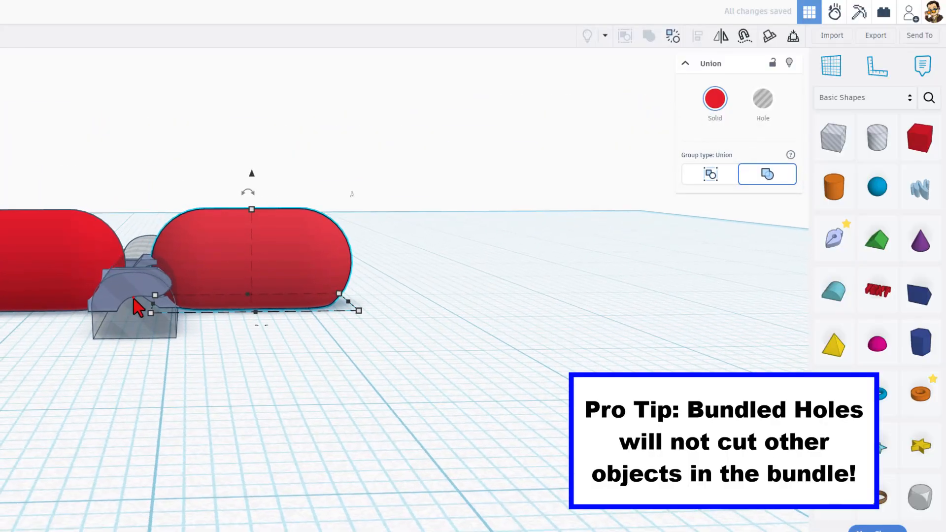
click(710, 174)
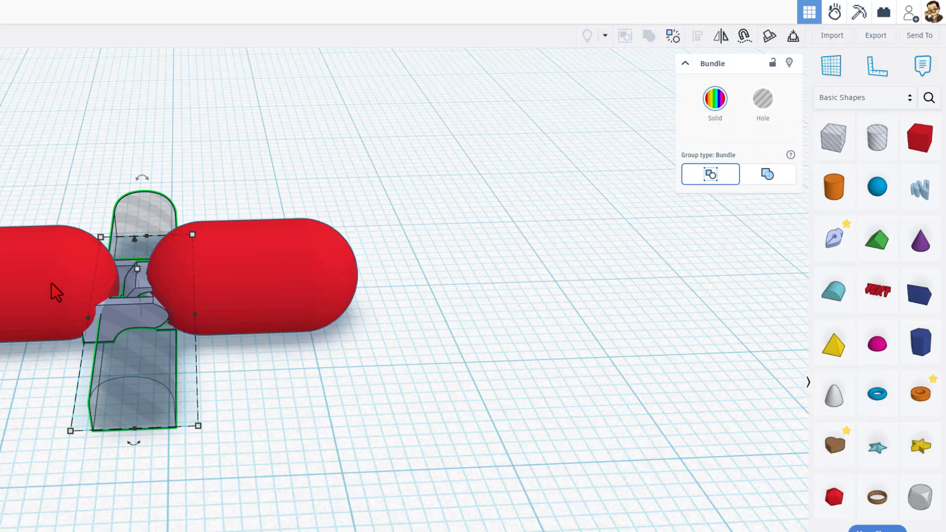
click(767, 174)
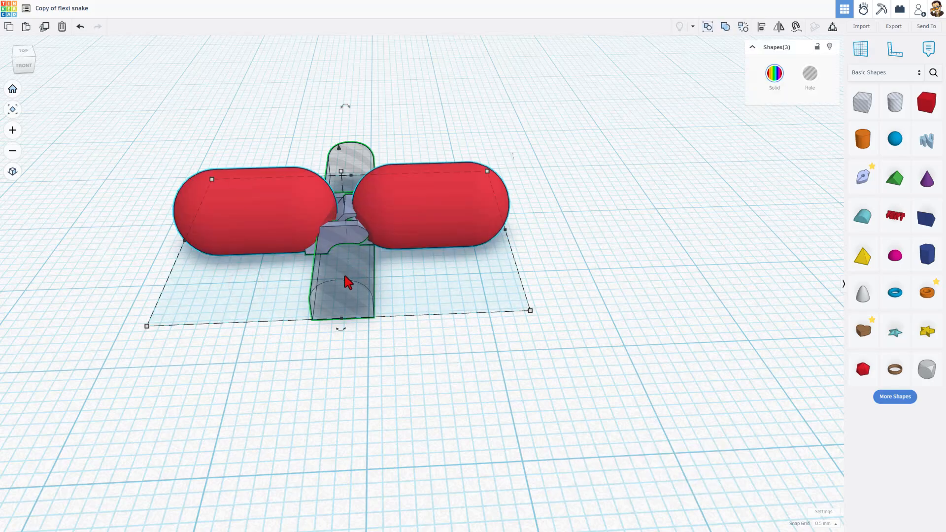
Merge the link with its cutouts, then duplicate the assembly and nudge it past the right capsule.
key(ctrl+g)
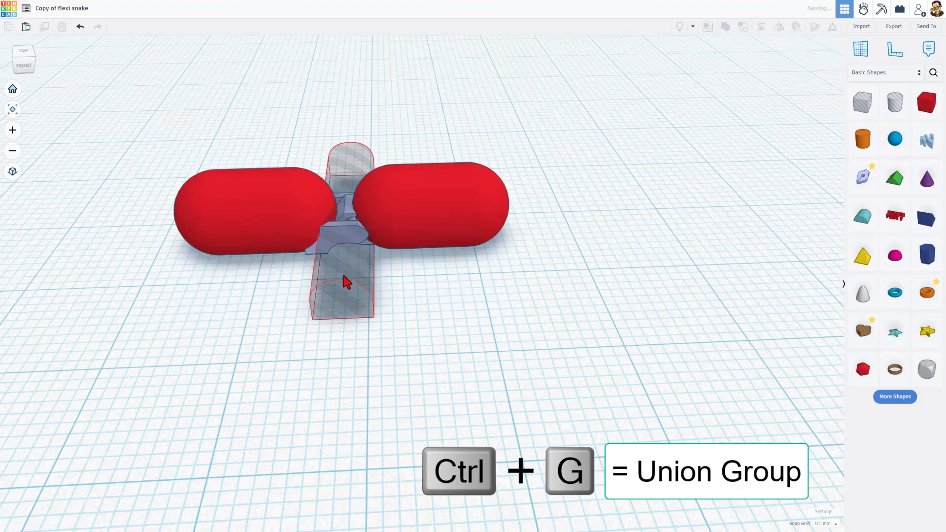
key(ctrl+g)
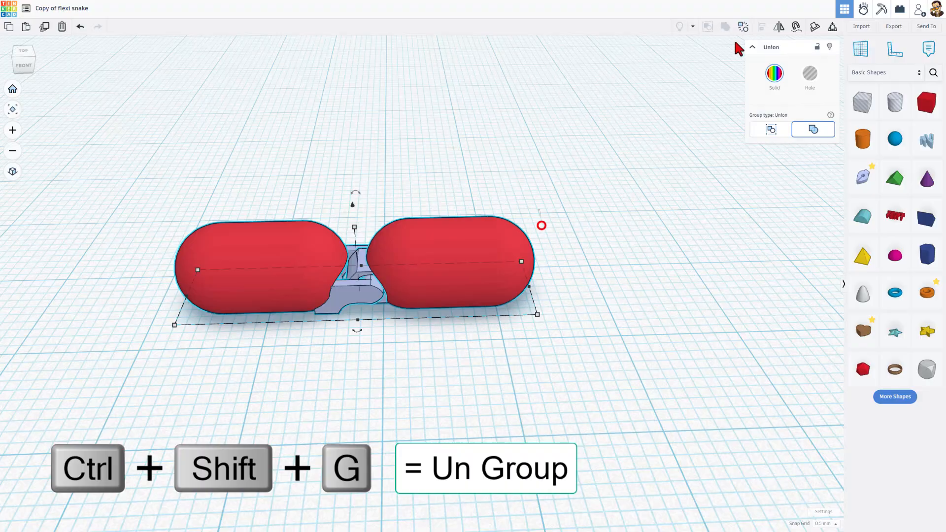
click(771, 129)
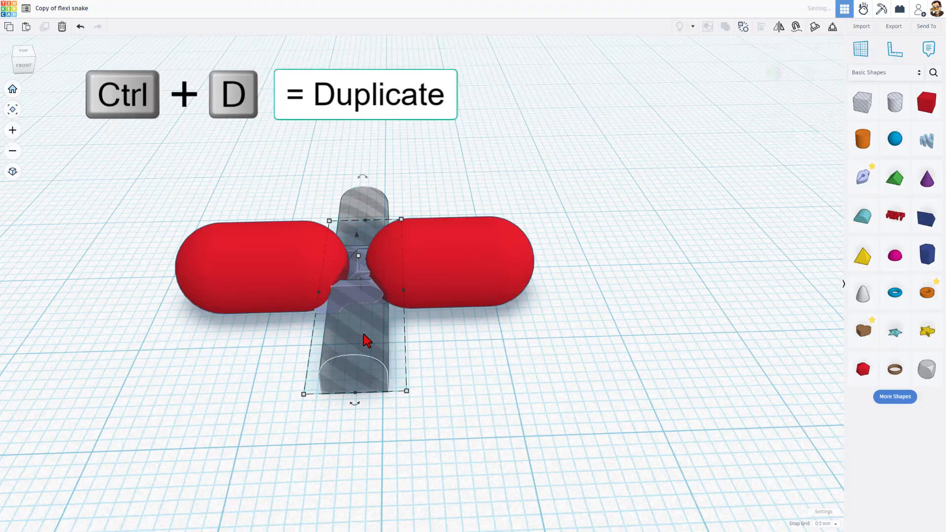
key(shift+Right)
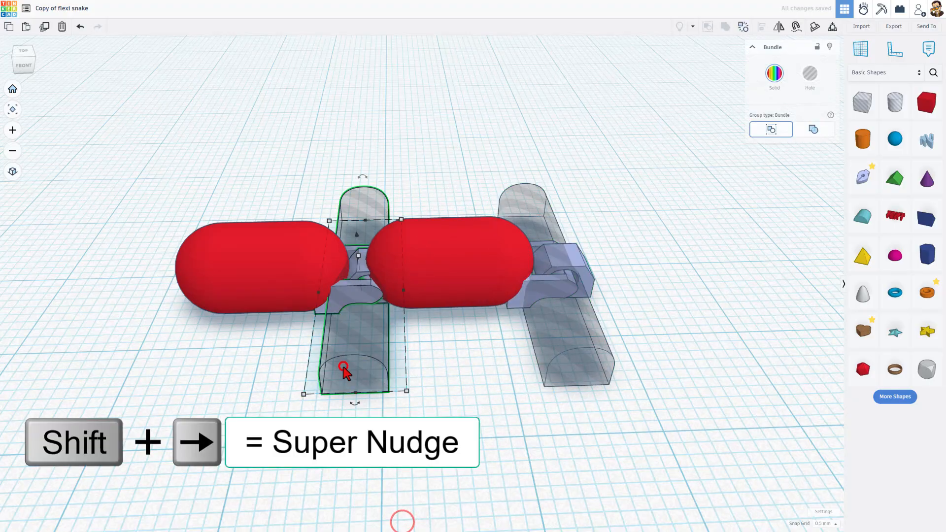
key(shift+Left)
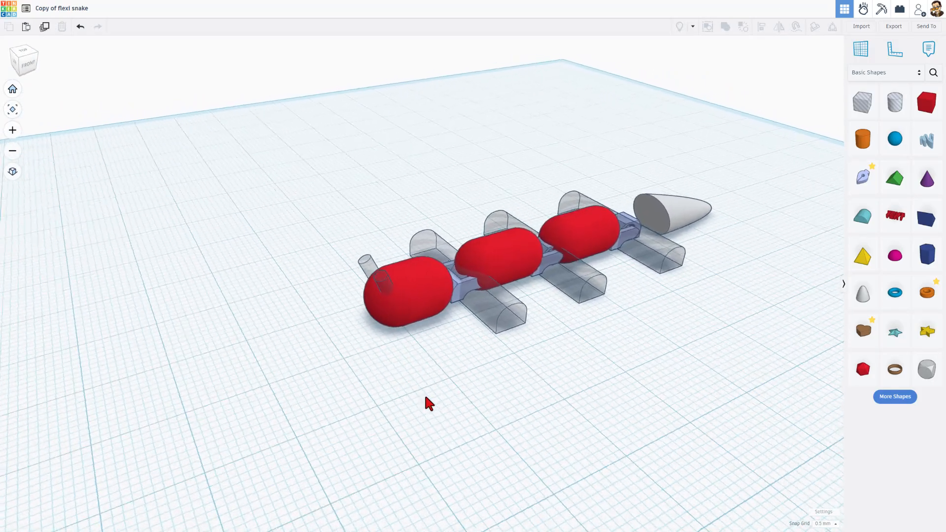
Add a box and move the bundled hole cylinders into the tail capsule, selecting the tail pieces.
click(407, 290)
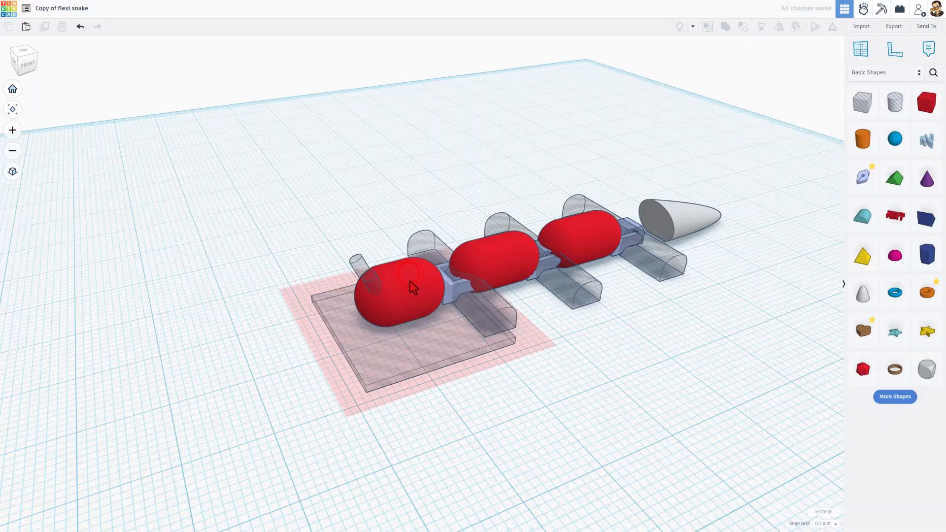
click(411, 287)
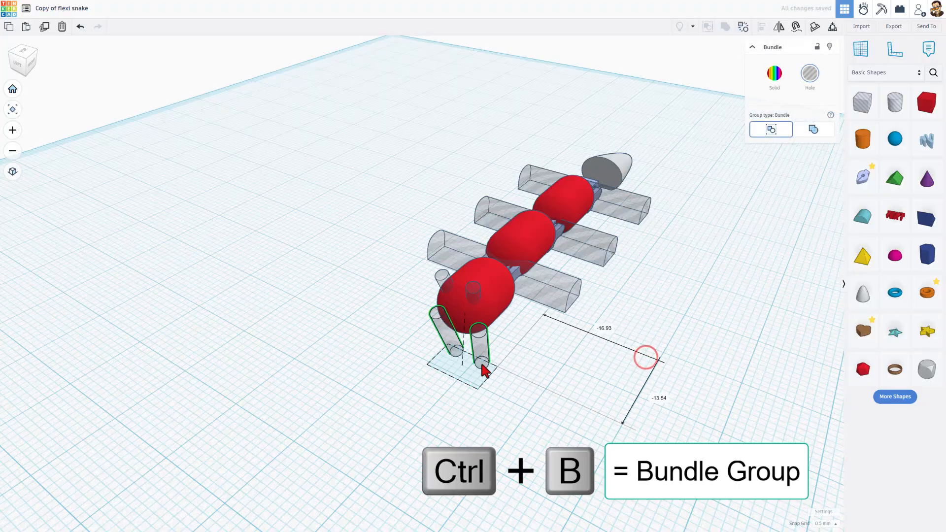
drag(465, 344, 371, 271)
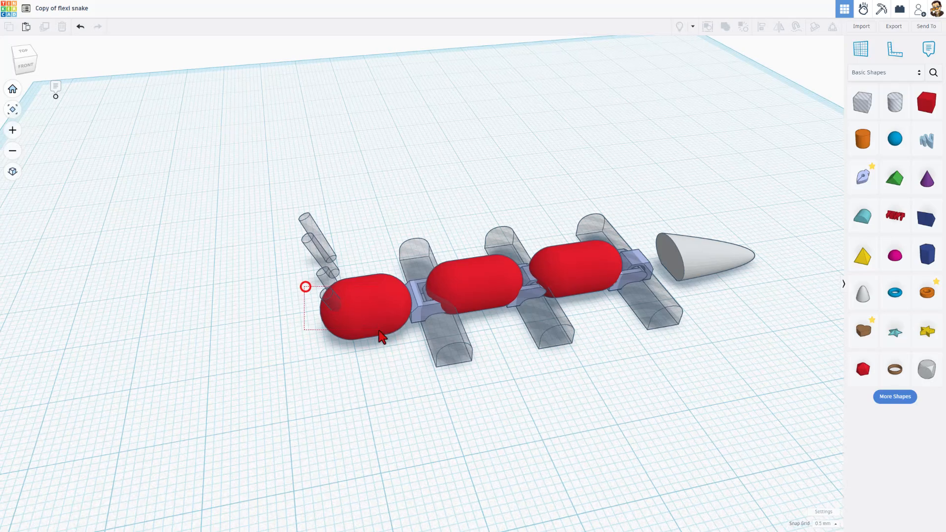
click(371, 304)
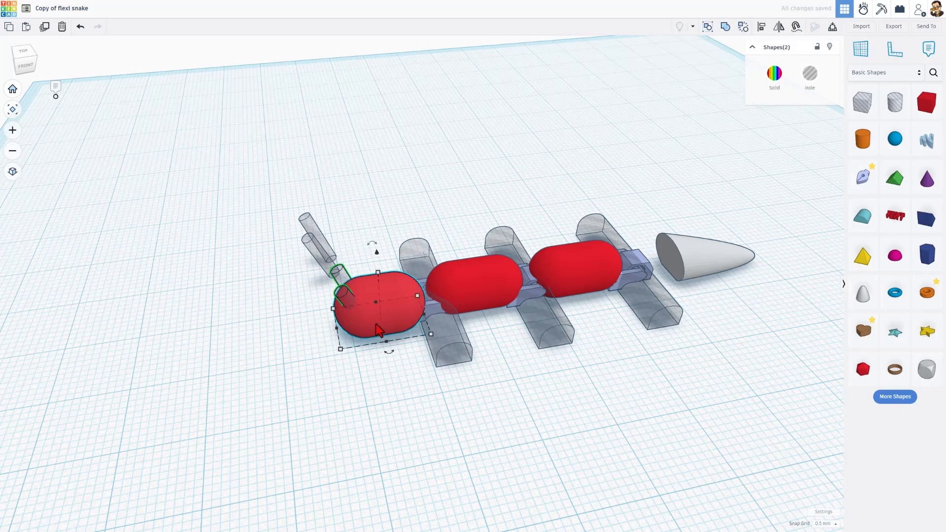
click(487, 368)
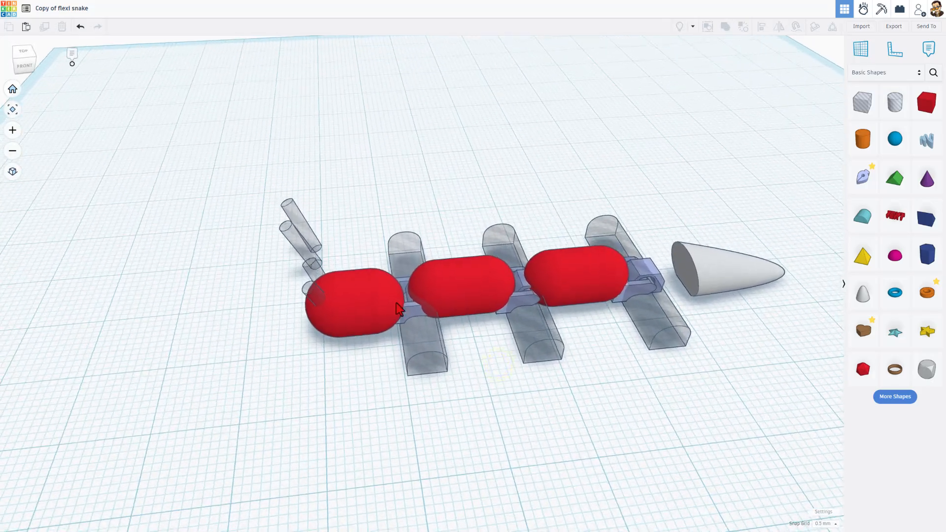
click(425, 335)
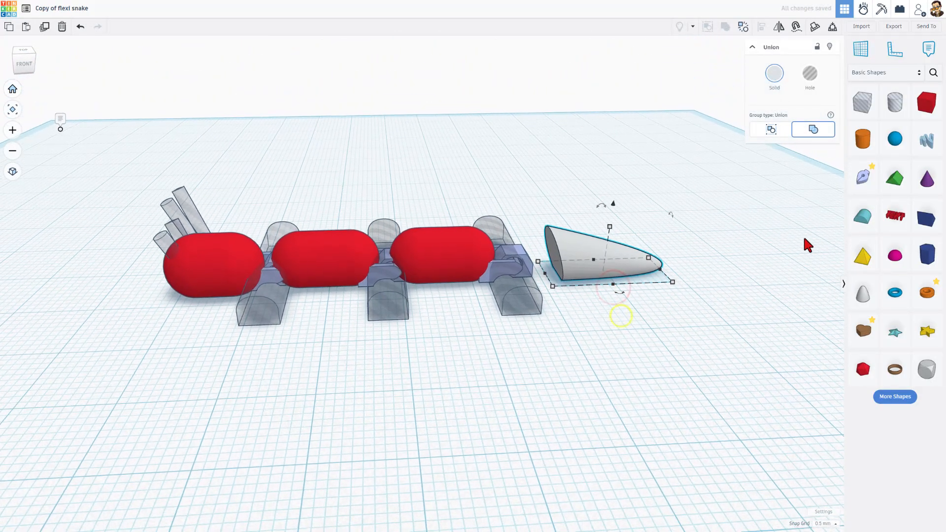
Select the pointed head, then the head once trimmed flat by a hole box.
click(600, 261)
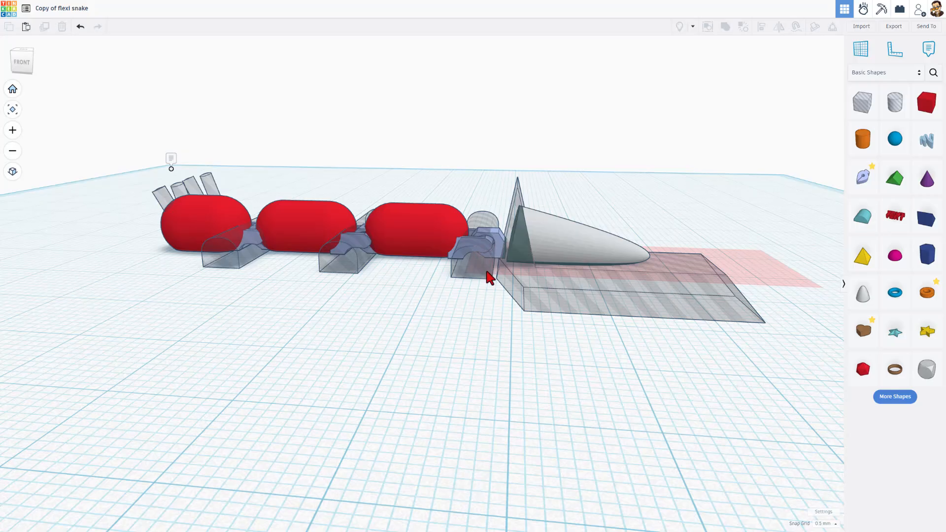
mouse_move(525, 223)
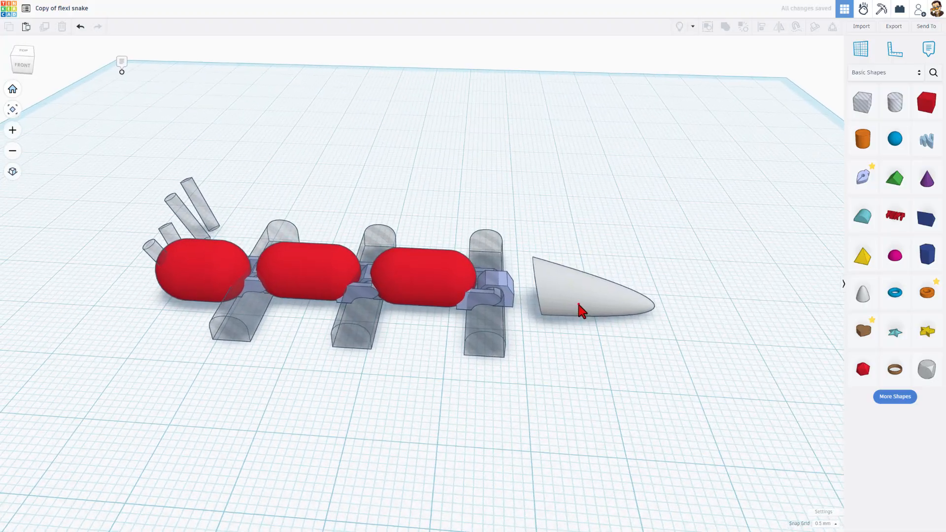
click(583, 308)
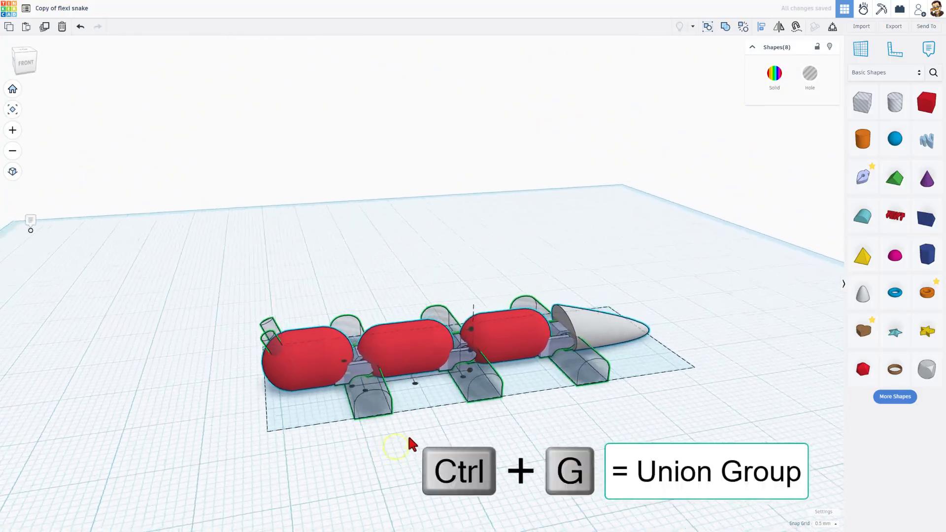
Union all snake parts with Ctrl+G and download the merged model as an STL.
key(ctrl+g)
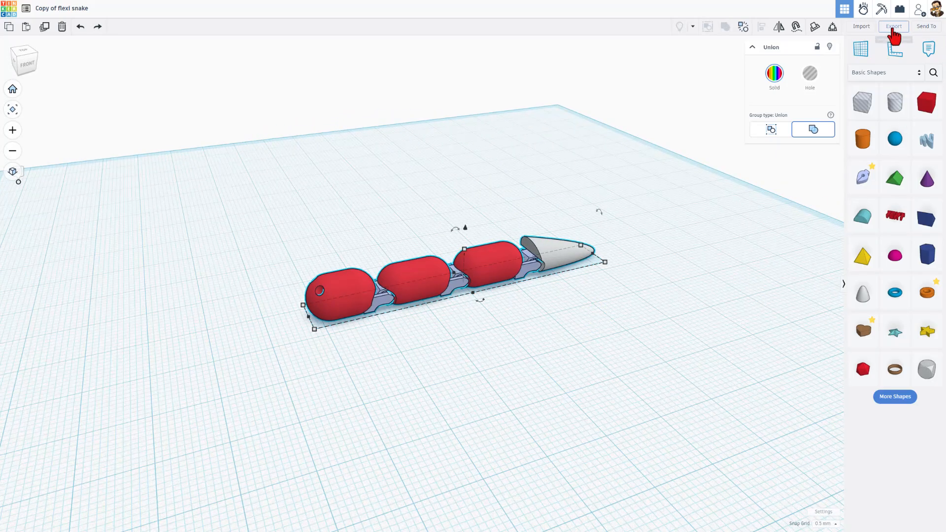
click(894, 26)
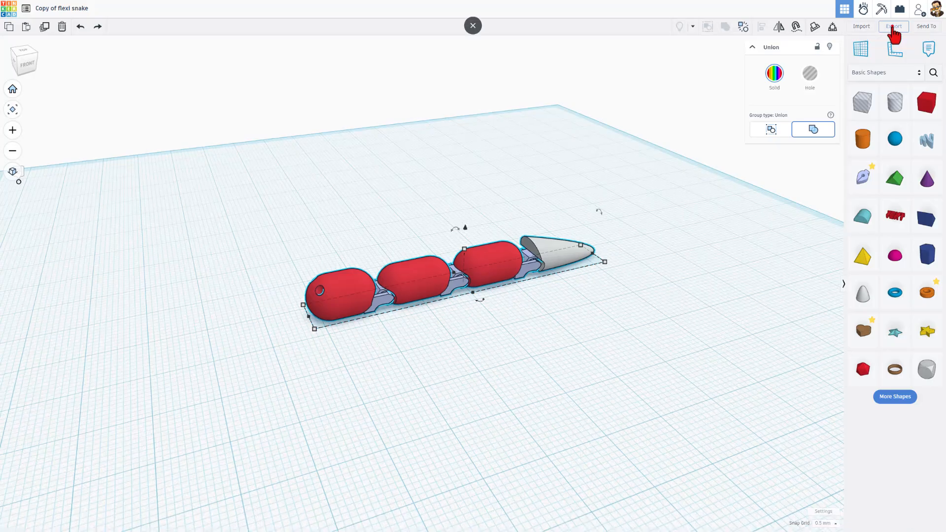
click(894, 26)
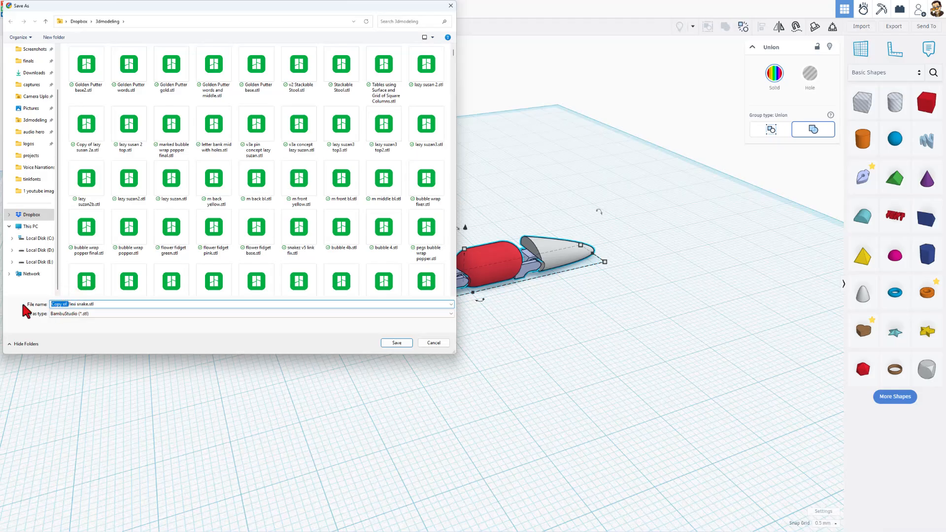
click(396, 343)
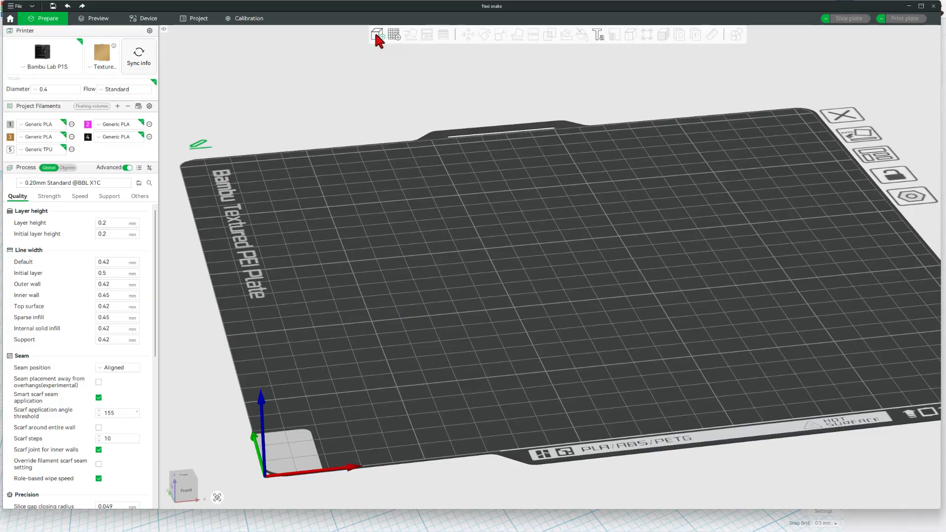
Import flexi snake.stl onto the plate, slice it, and send the print job.
click(376, 34)
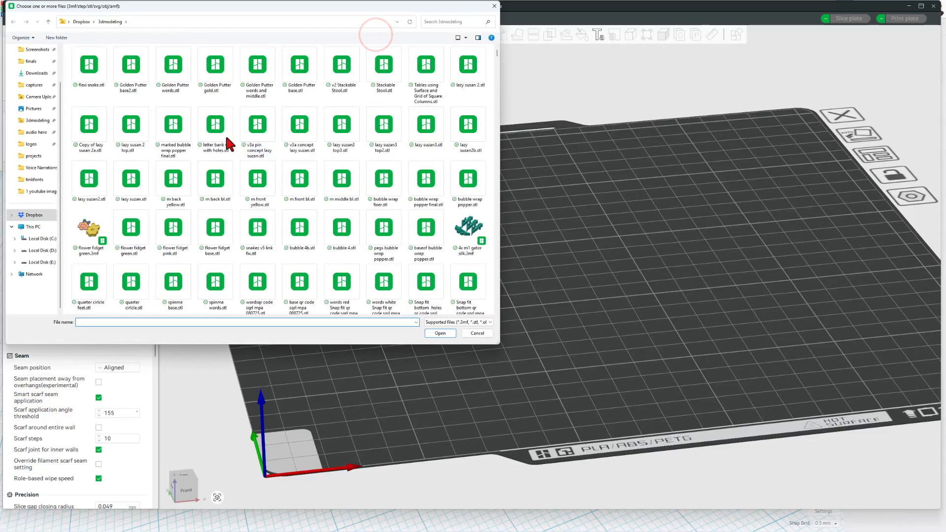
click(89, 65)
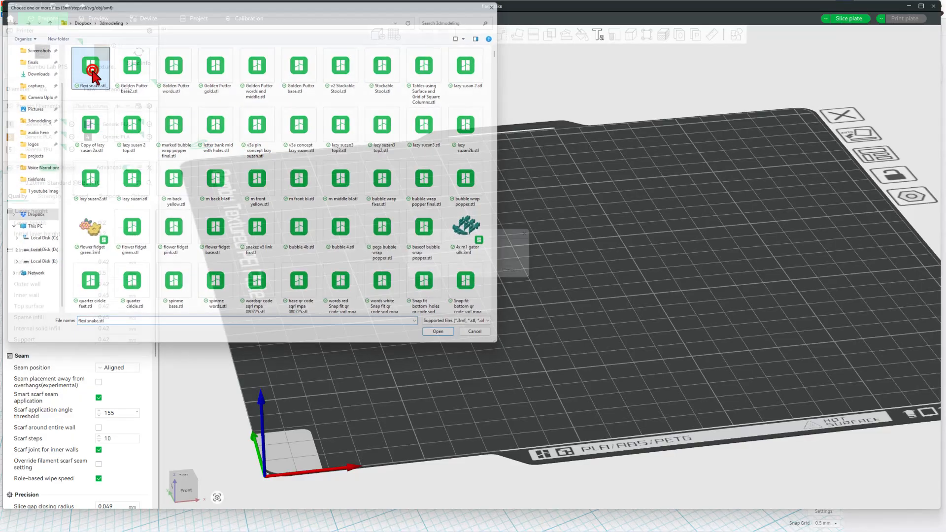
click(437, 331)
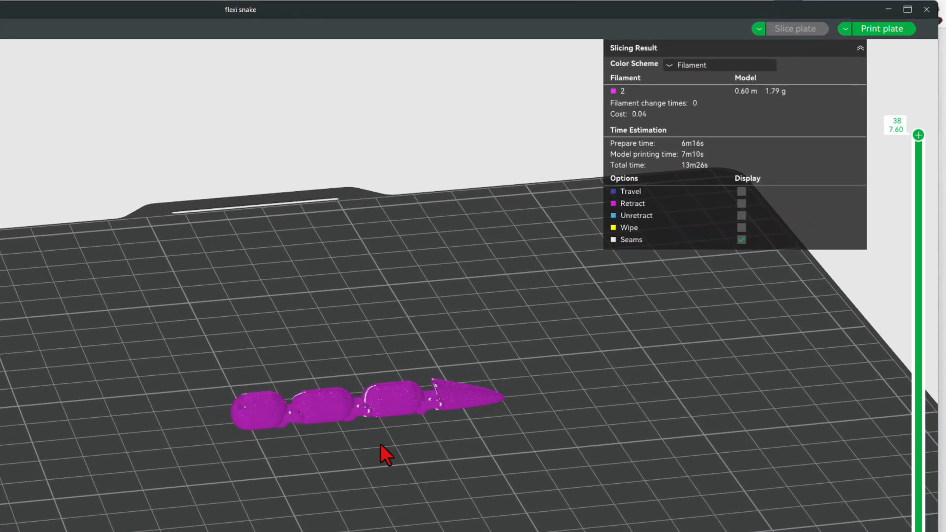
mouse_move(506, 440)
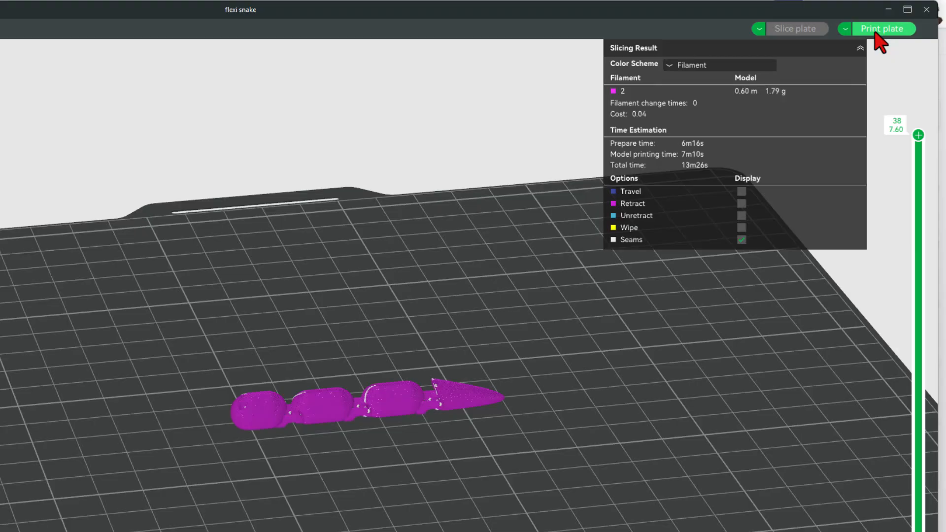
click(881, 29)
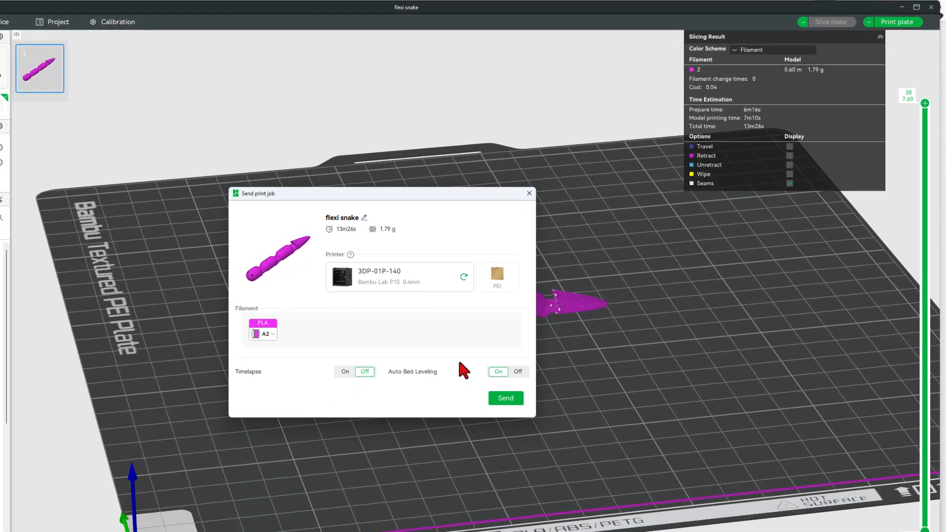
click(505, 397)
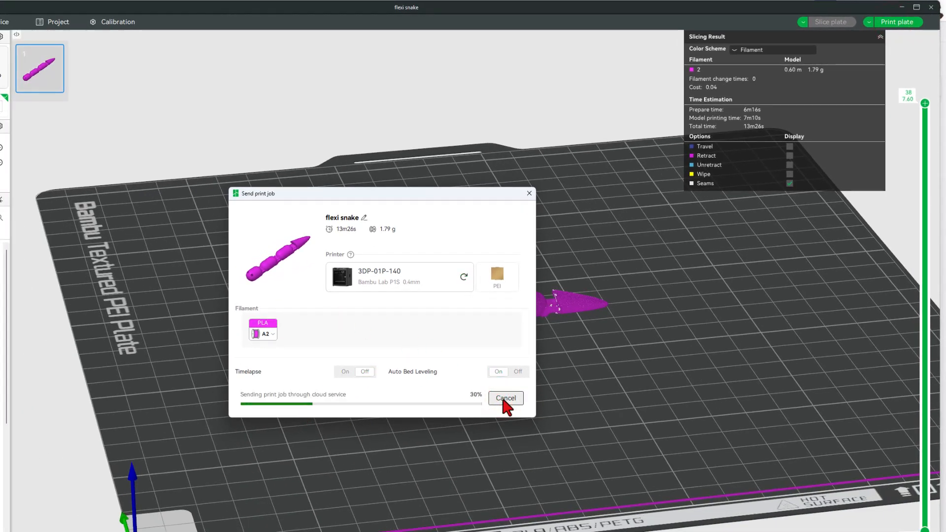